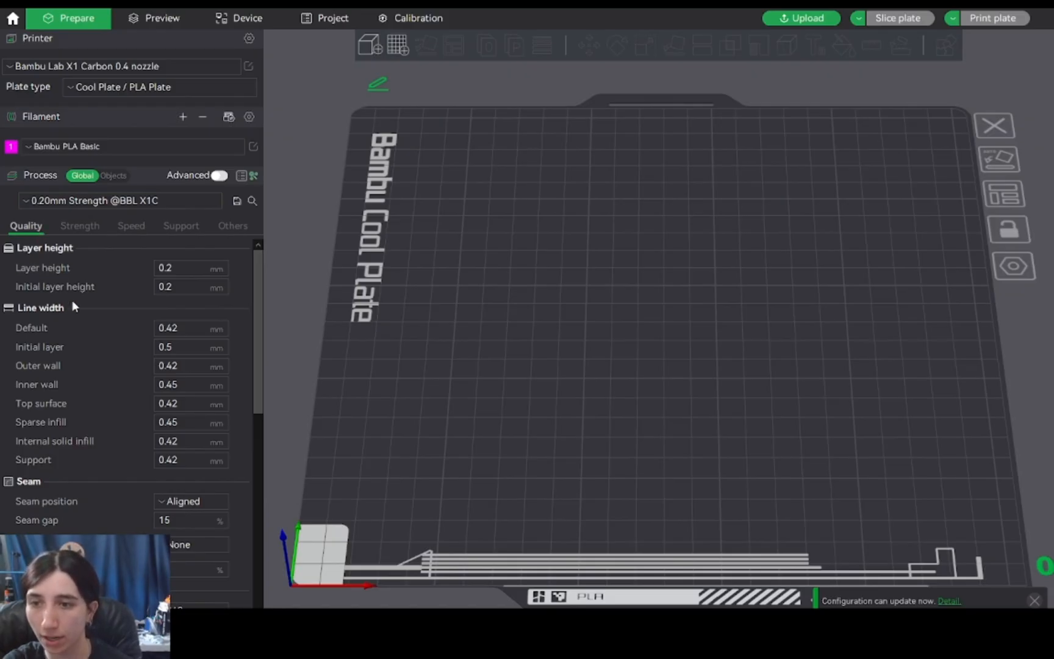
pyautogui.moveTo(155, 366)
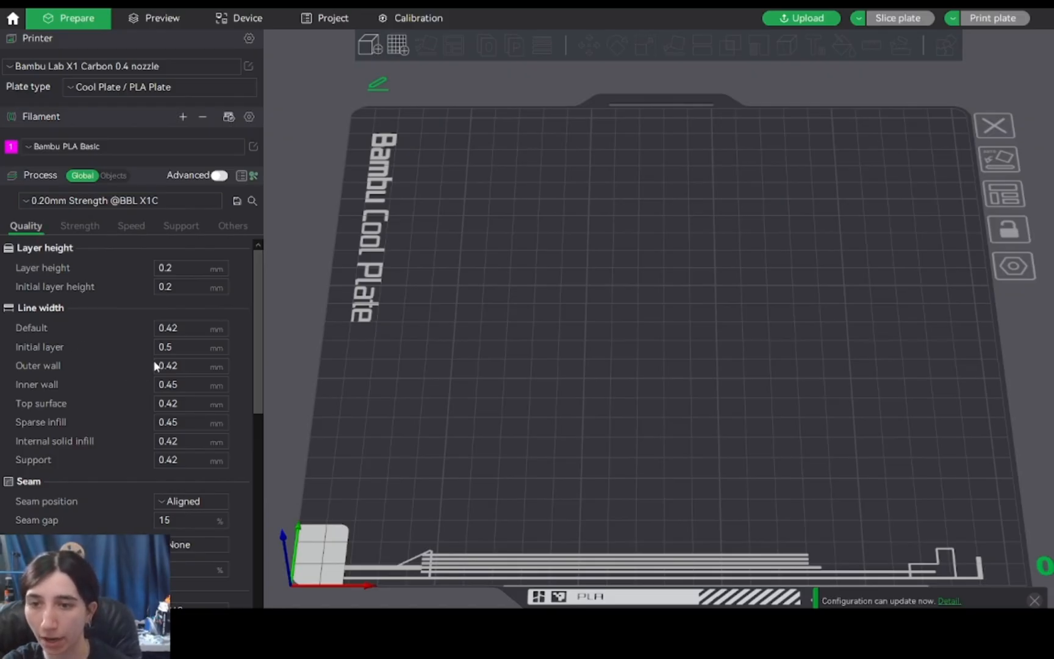
# Set Wall loops to 1 in the Strength process settings.
pyautogui.click(191, 384)
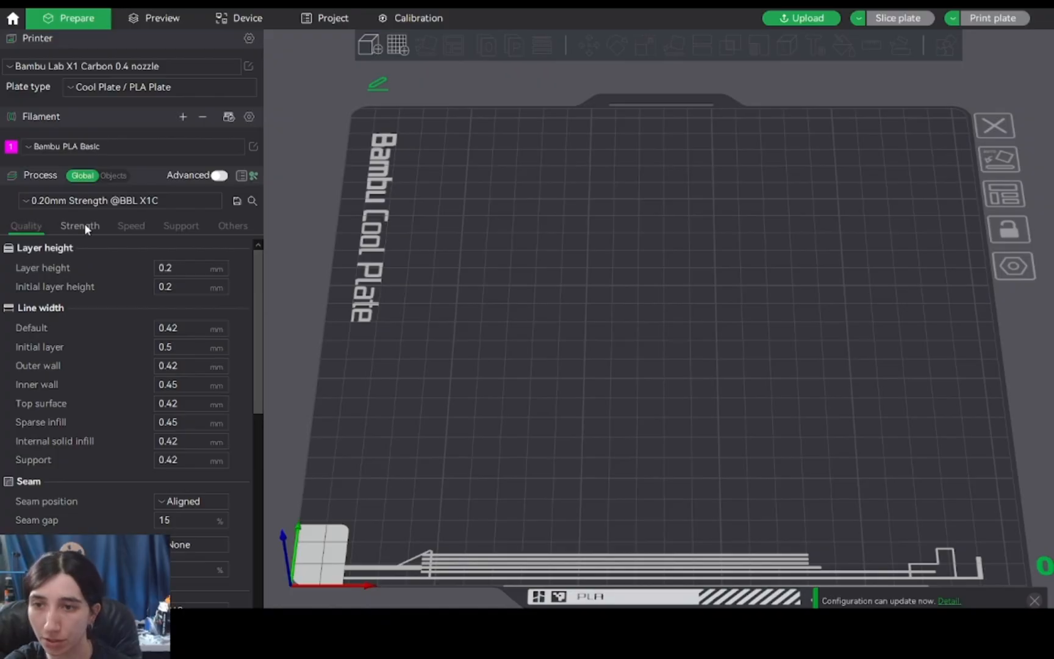
pyautogui.click(78, 225)
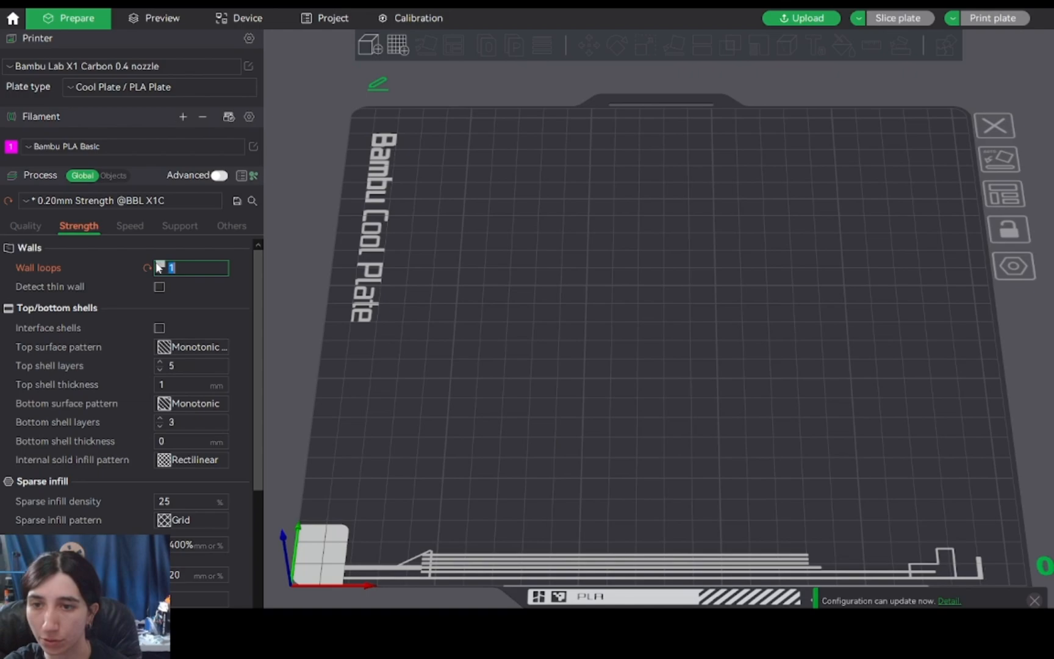
pyautogui.click(26, 225)
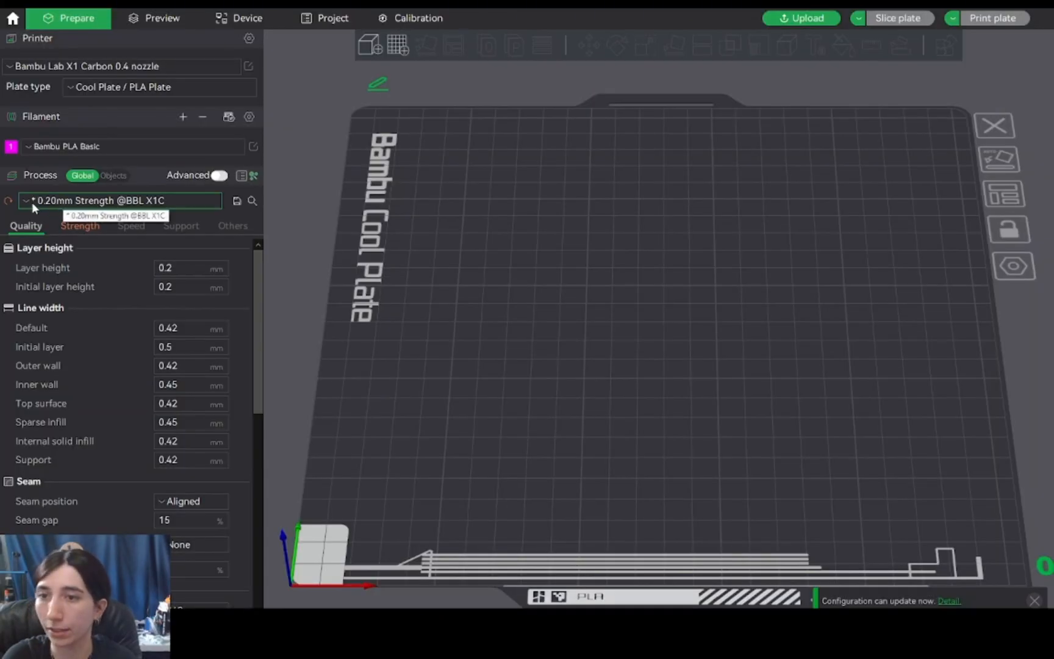
pyautogui.moveTo(71, 205)
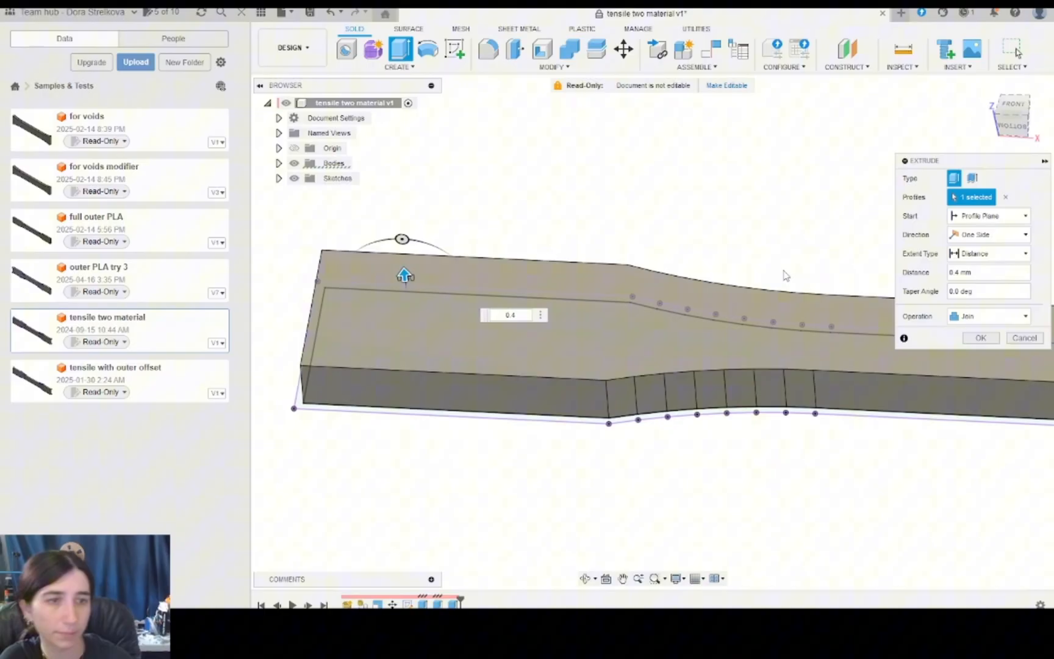
# Cancel the failing extrude cut and begin exporting the design renamed with 'CF'.
pyautogui.click(988, 316)
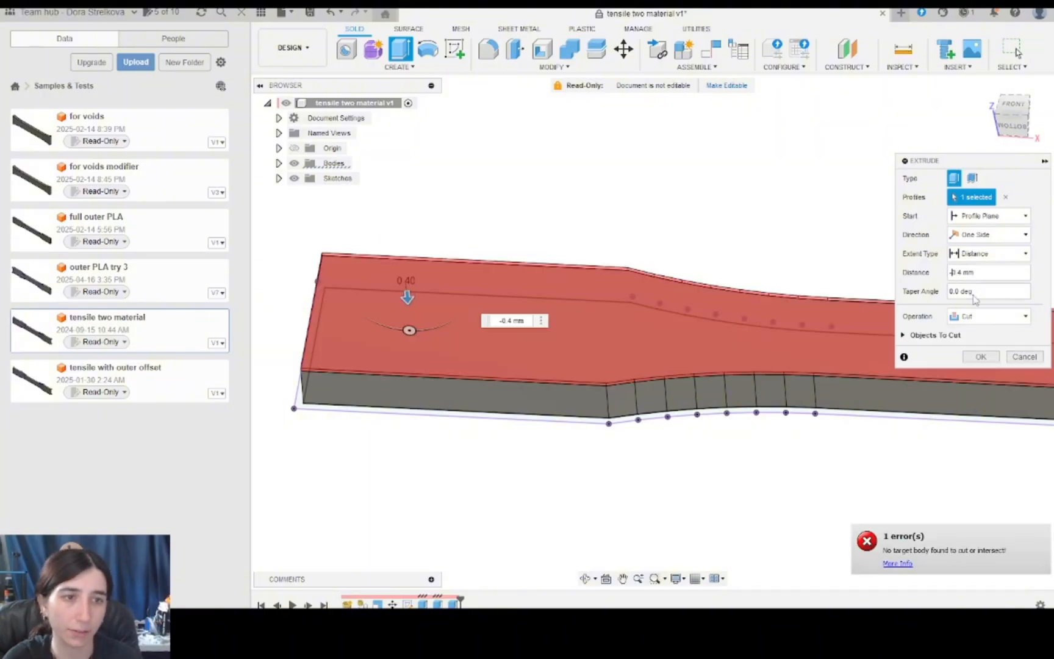
pyautogui.click(1024, 356)
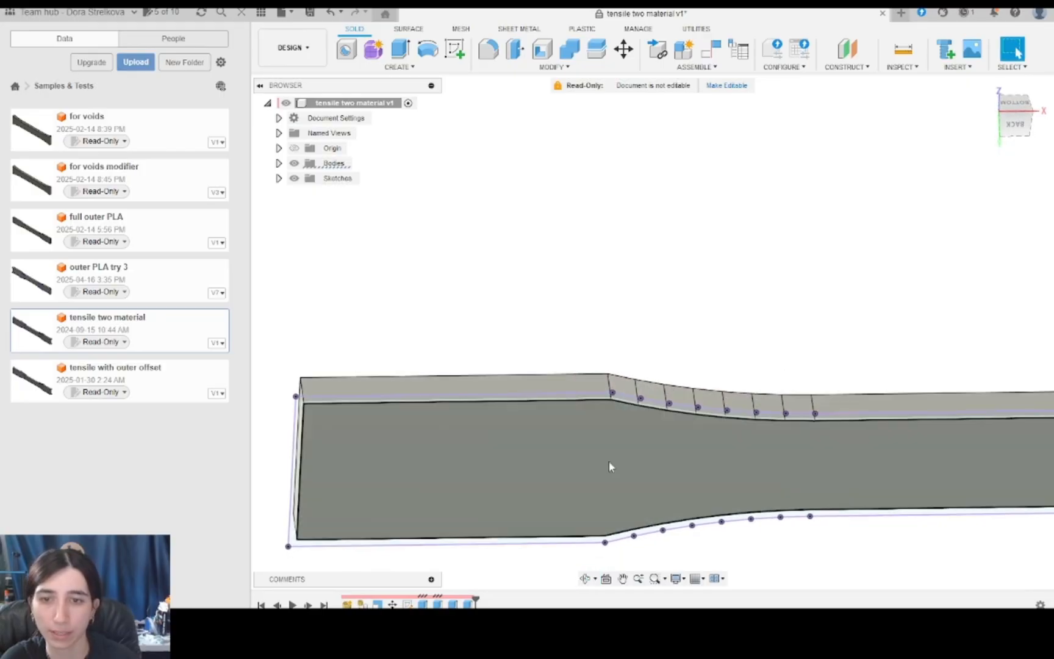
pyautogui.click(400, 49)
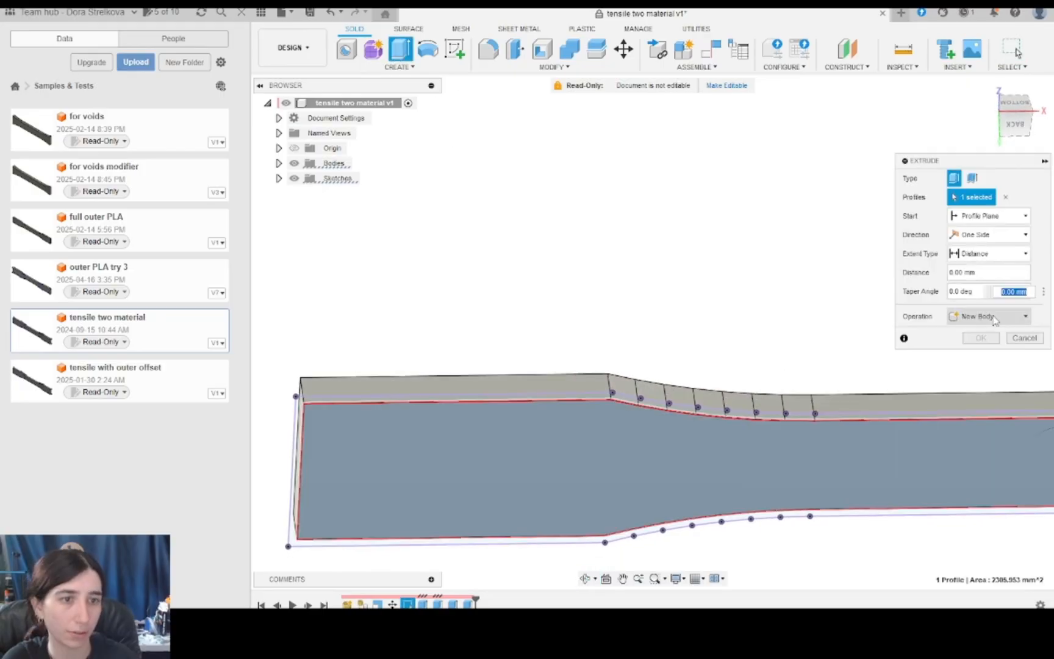
pyautogui.click(989, 316)
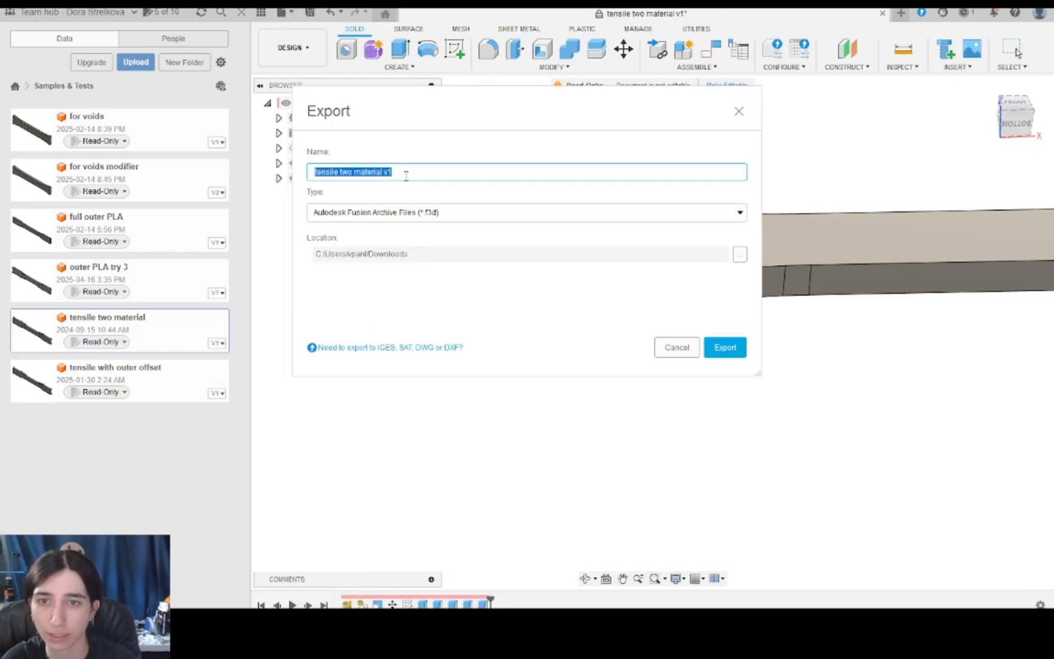
pyautogui.write('CF')
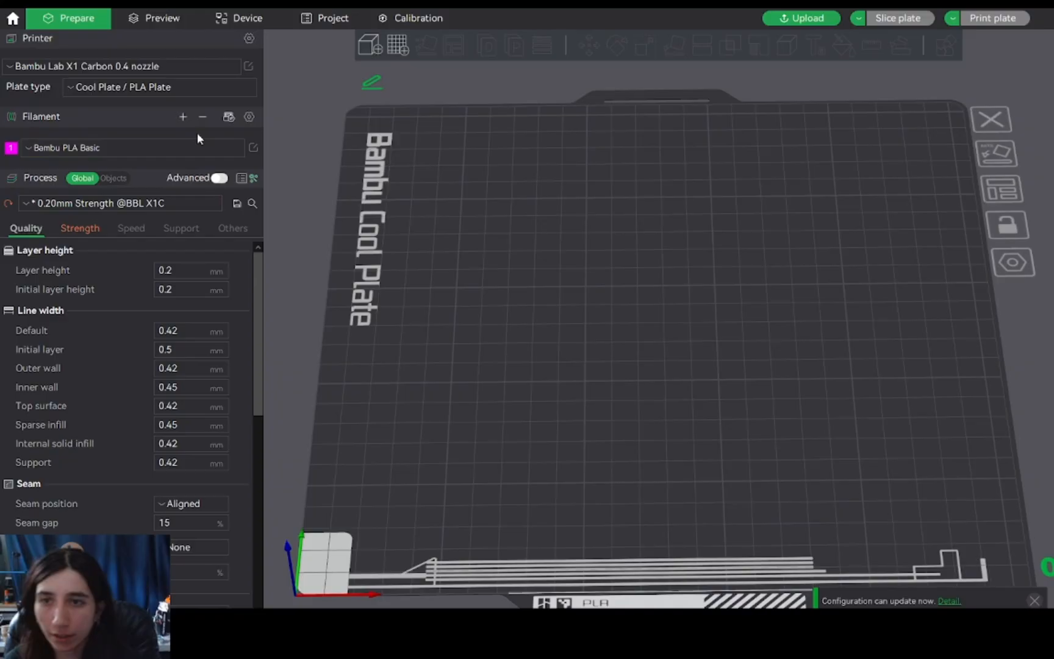
pyautogui.moveTo(183, 116)
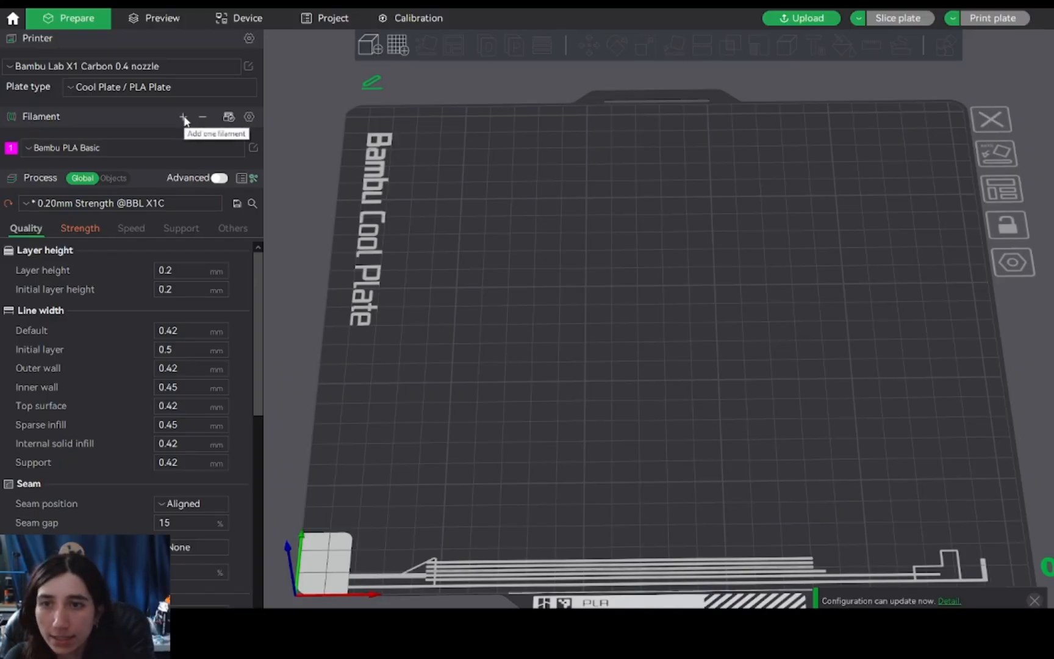
# Add a second filament slot set to Bambu PLA-CF.
pyautogui.click(182, 117)
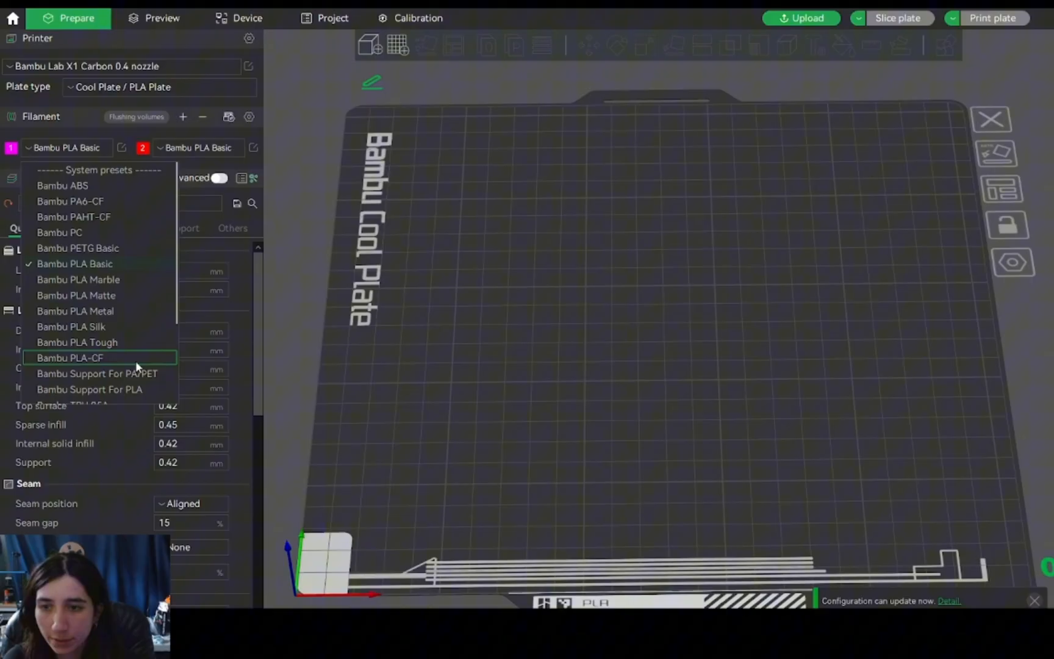
pyautogui.moveTo(99, 264)
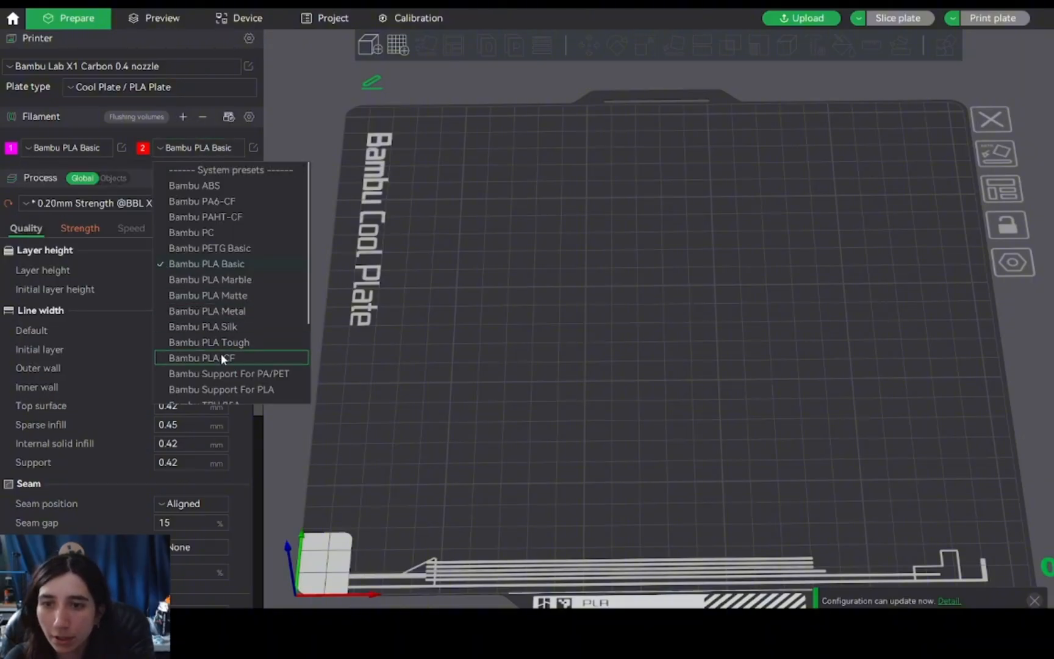
pyautogui.click(201, 357)
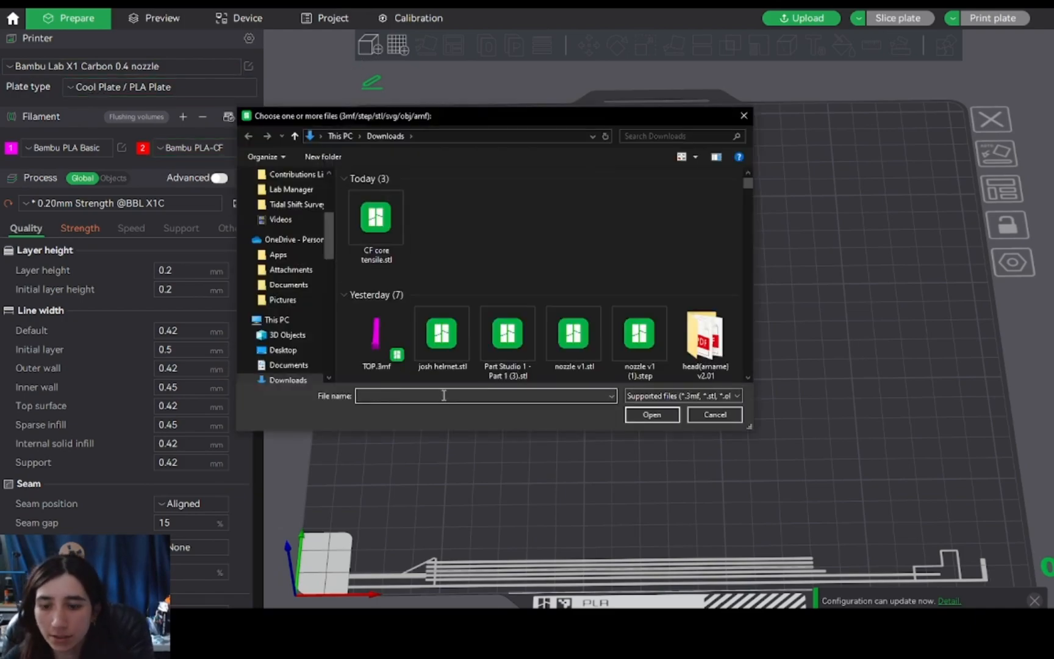
# Import Tensile_samples_5feb24_baseline.stl onto the build plate.
pyautogui.write('tensile')
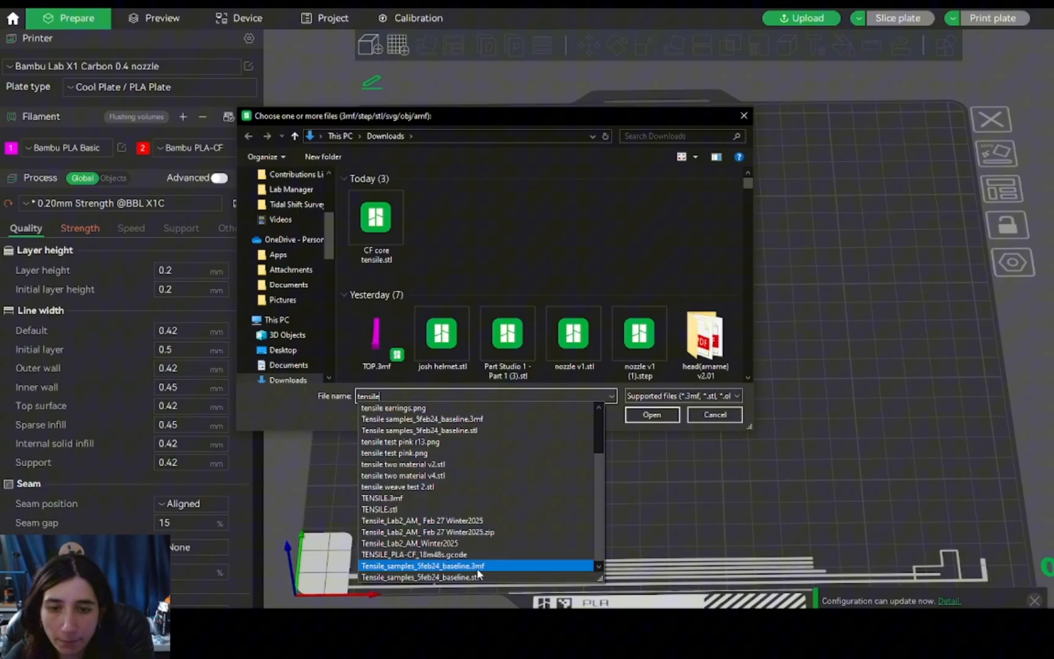
pyautogui.click(420, 577)
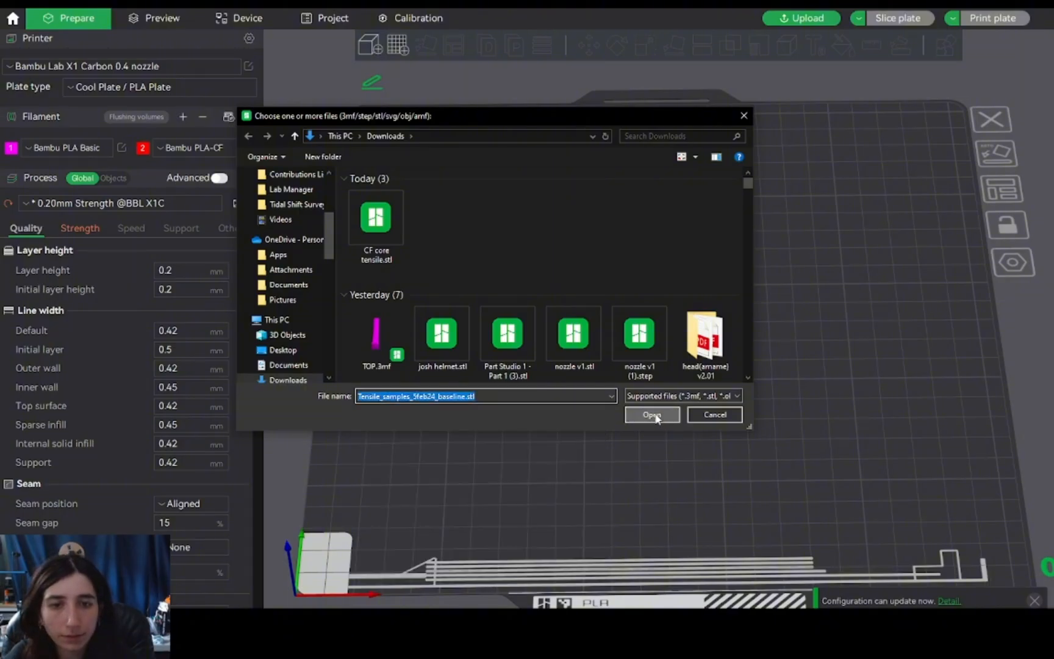
pyautogui.click(651, 415)
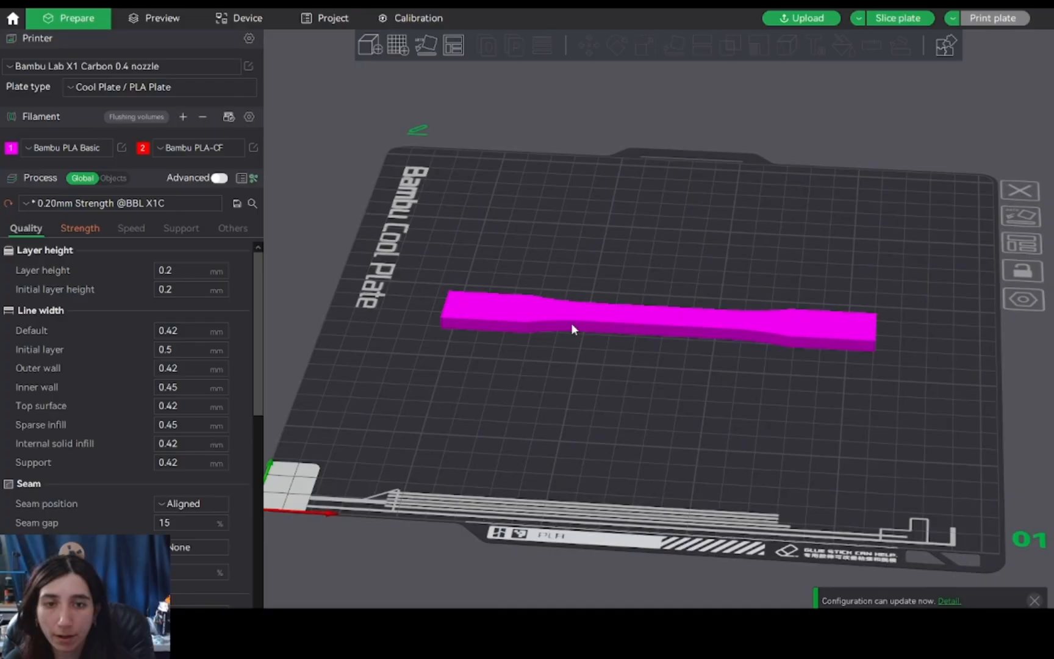
# Select the imported dog bone and check its position with the Move tool.
pyautogui.click(659, 328)
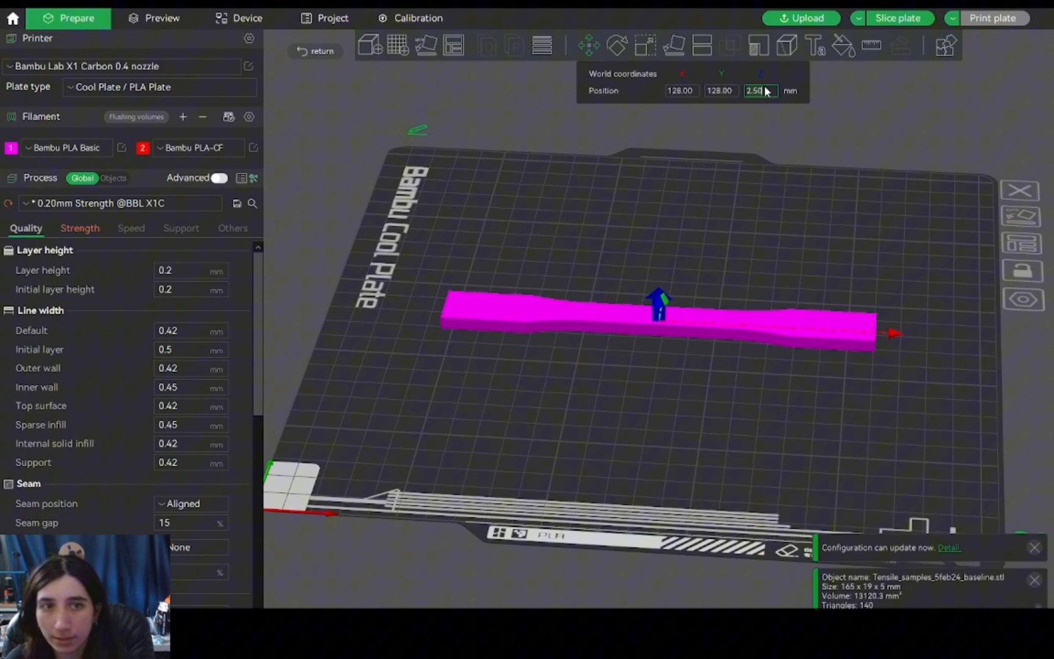
pyautogui.write('6')
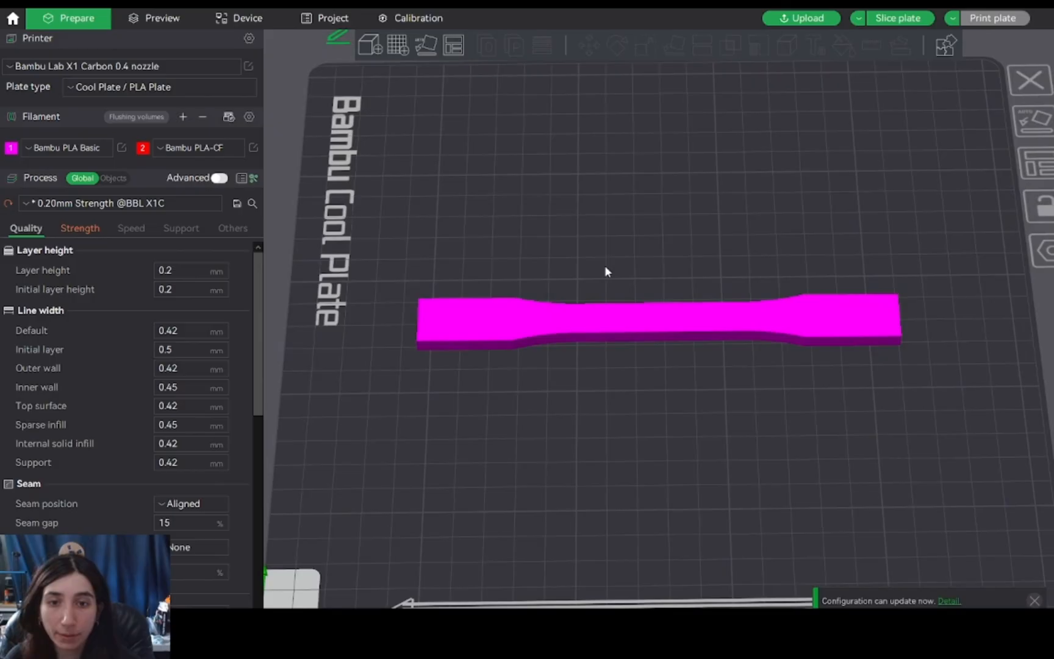
pyautogui.moveTo(604, 265)
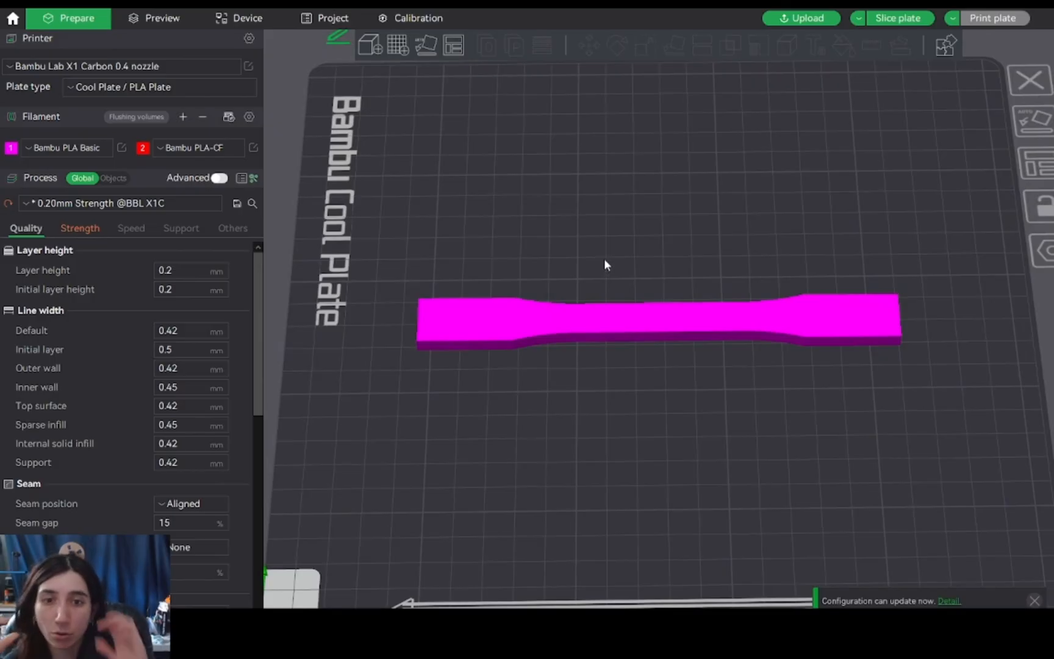
pyautogui.click(636, 330)
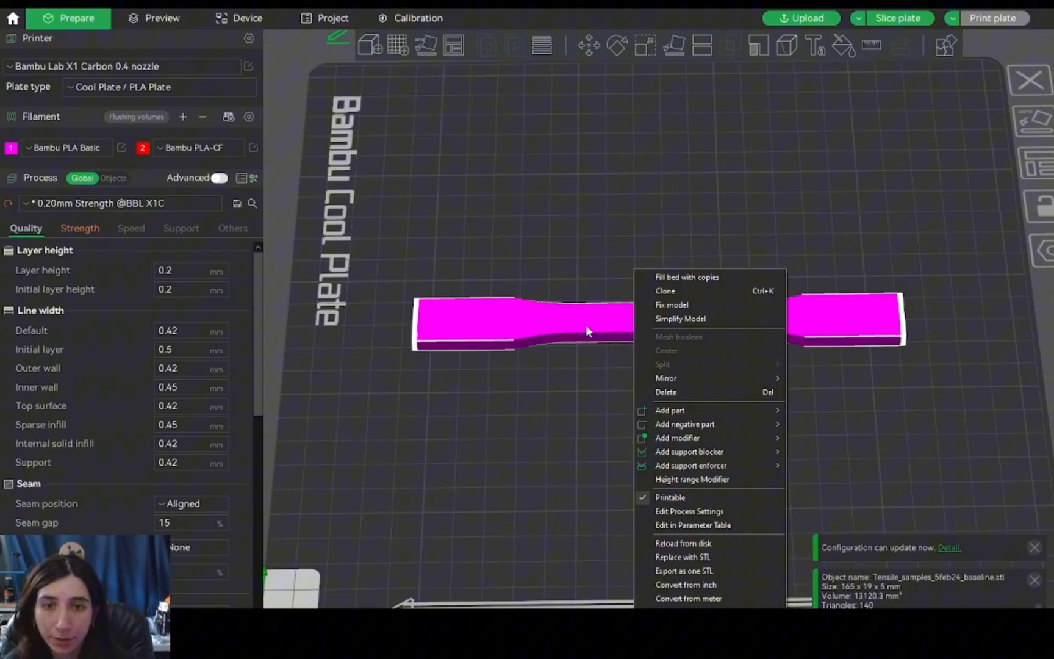
pyautogui.moveTo(677, 438)
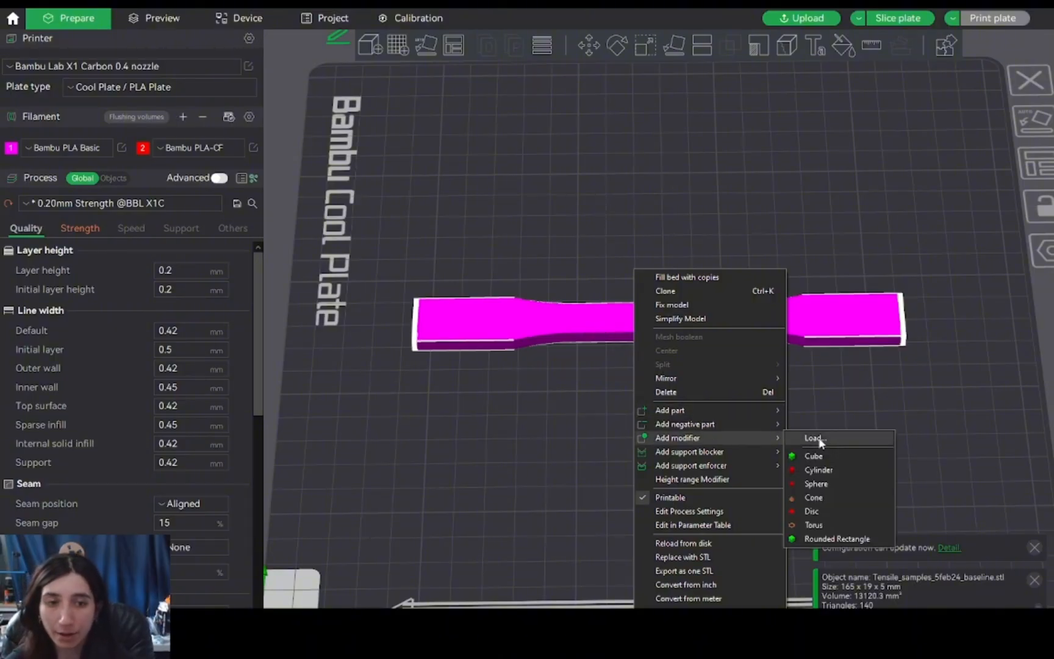
# Load CF core tensile.stl from Downloads as a modifier part of the dog bone.
pyautogui.click(815, 437)
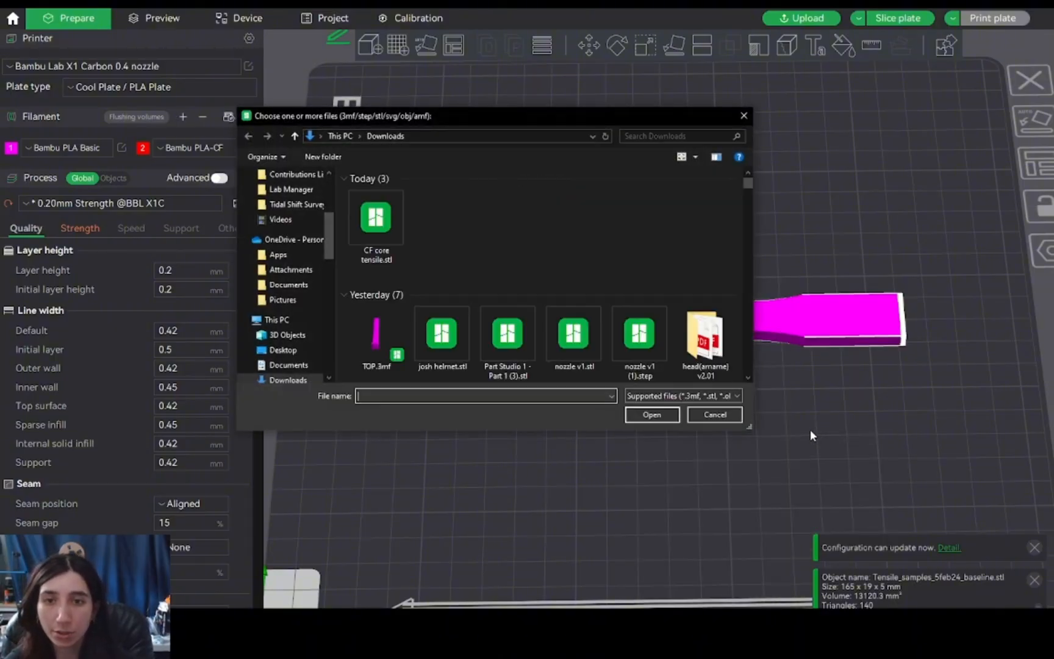
pyautogui.moveTo(374, 218)
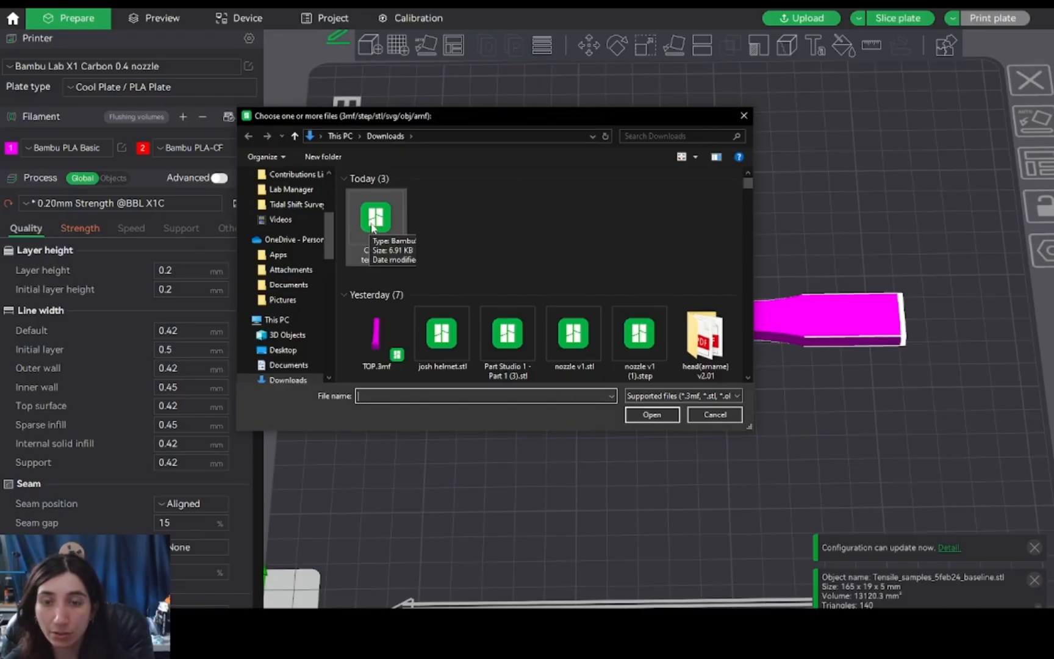
pyautogui.click(375, 217)
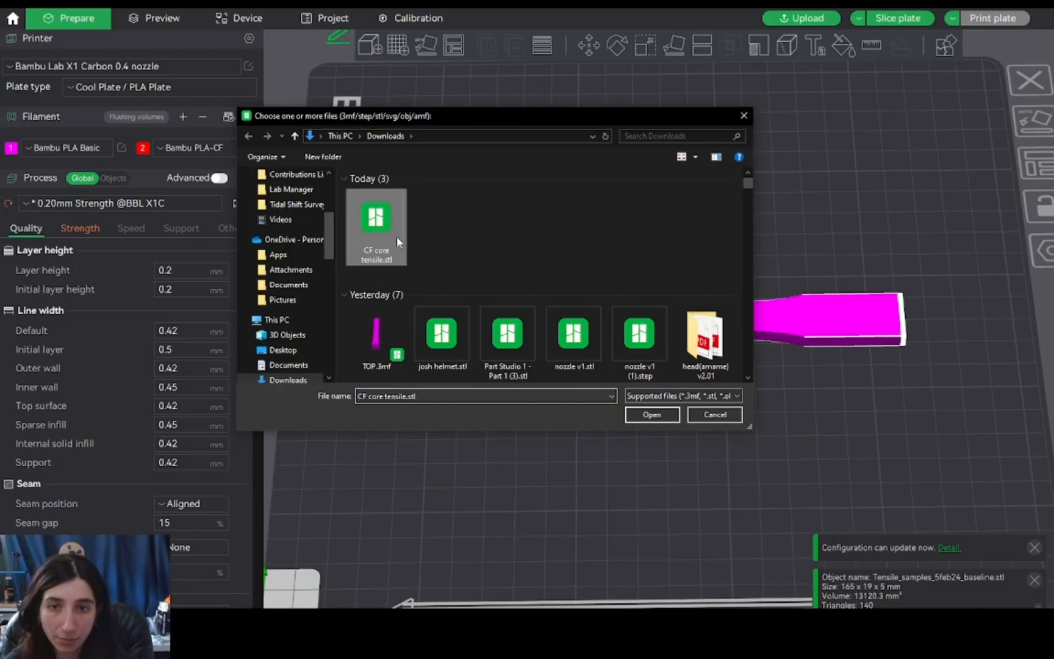
pyautogui.click(650, 414)
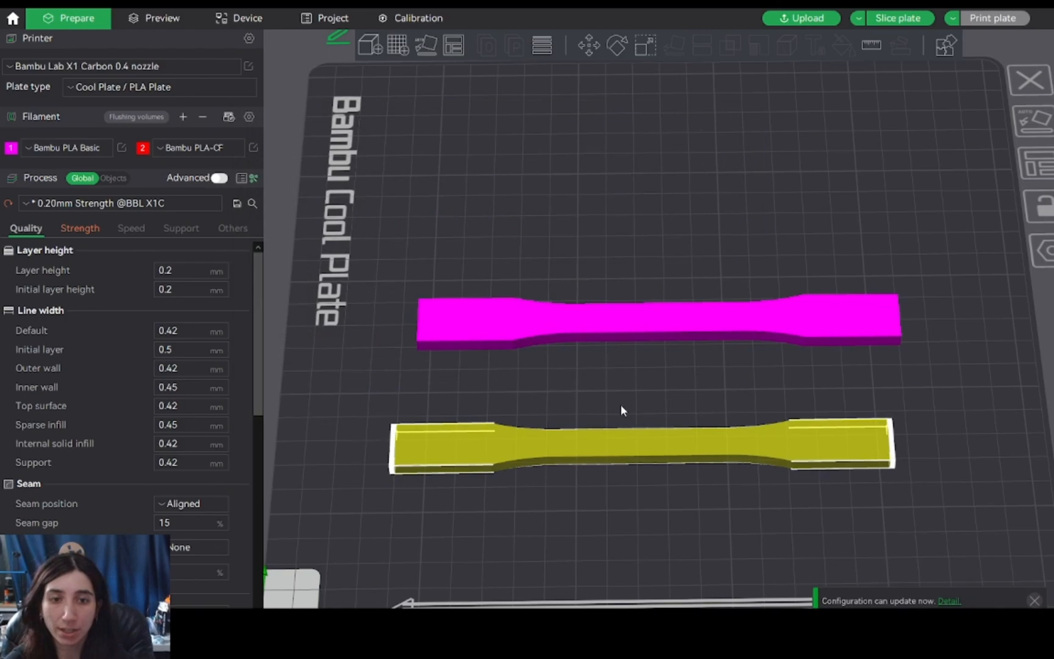
pyautogui.moveTo(611, 403)
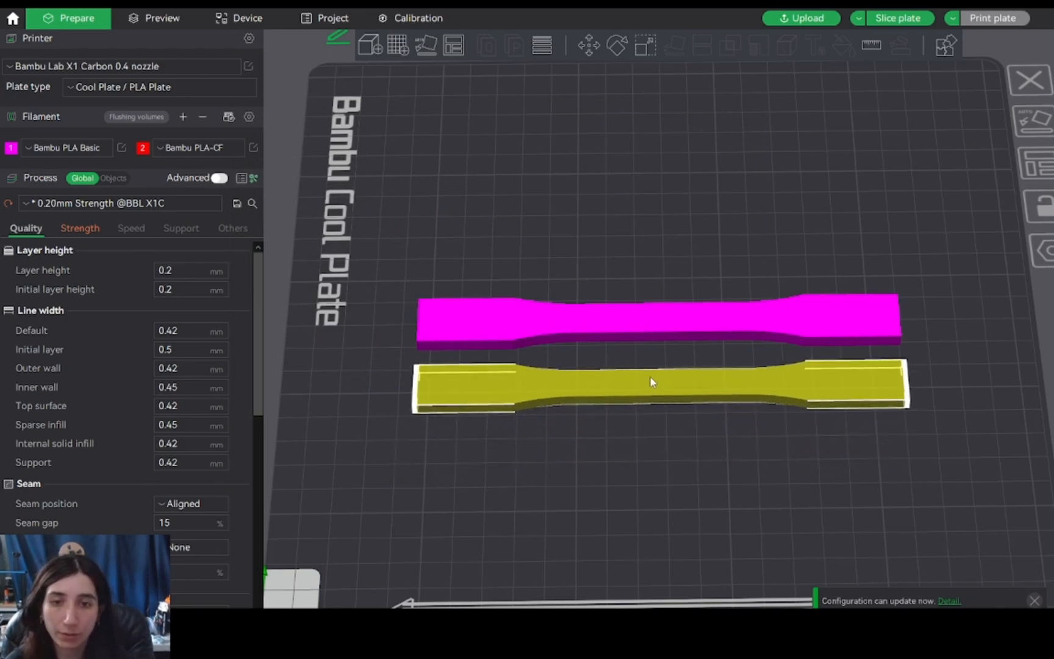
pyautogui.moveTo(538, 390)
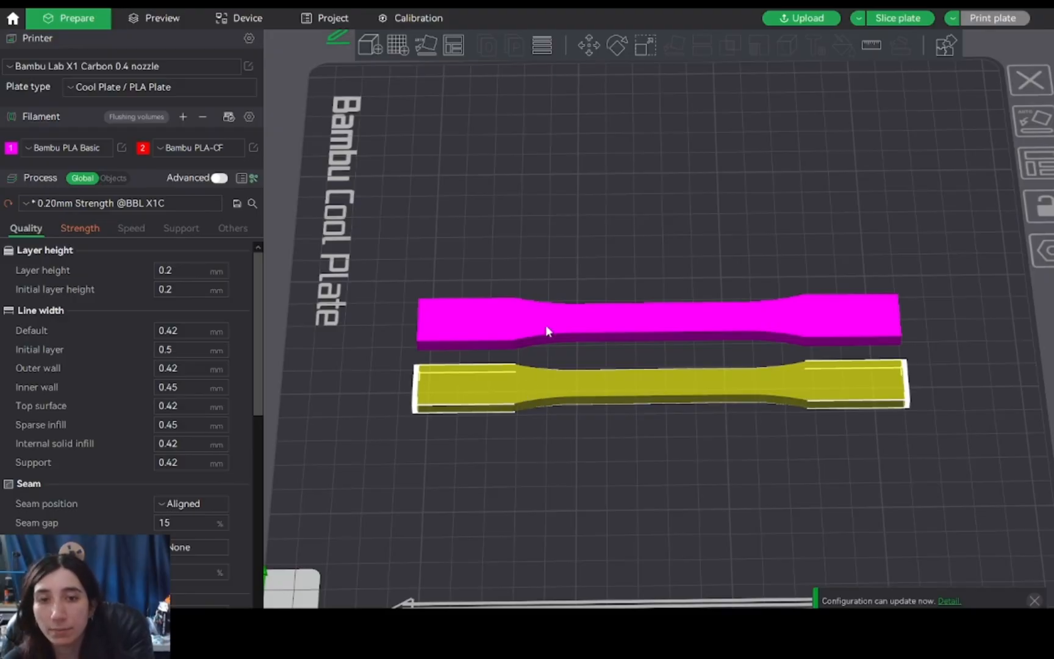
pyautogui.moveTo(553, 324)
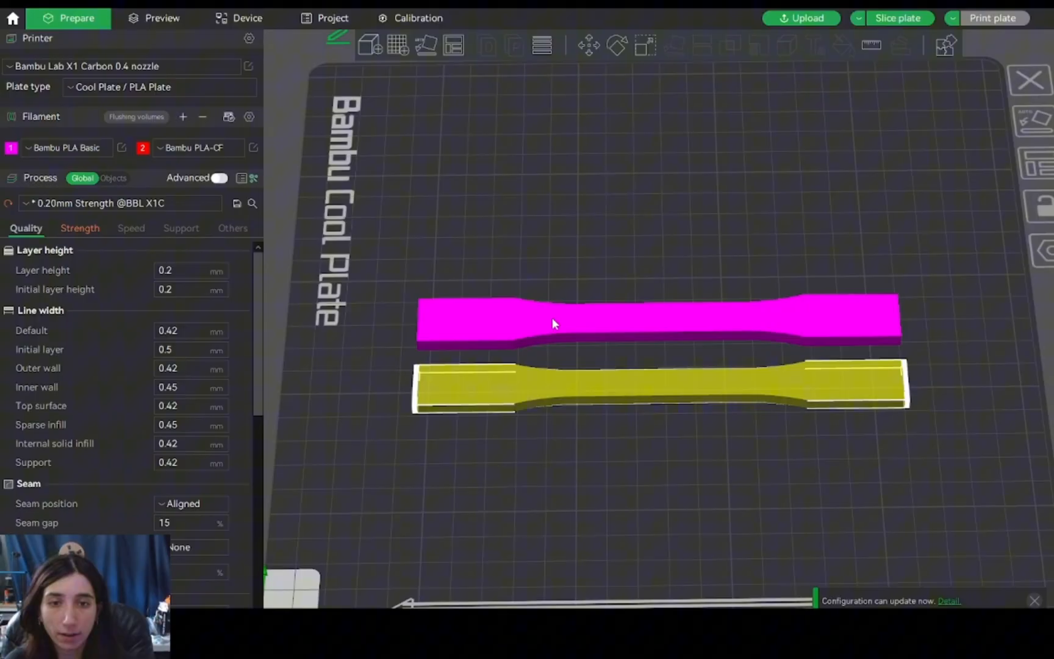
pyautogui.moveTo(560, 329)
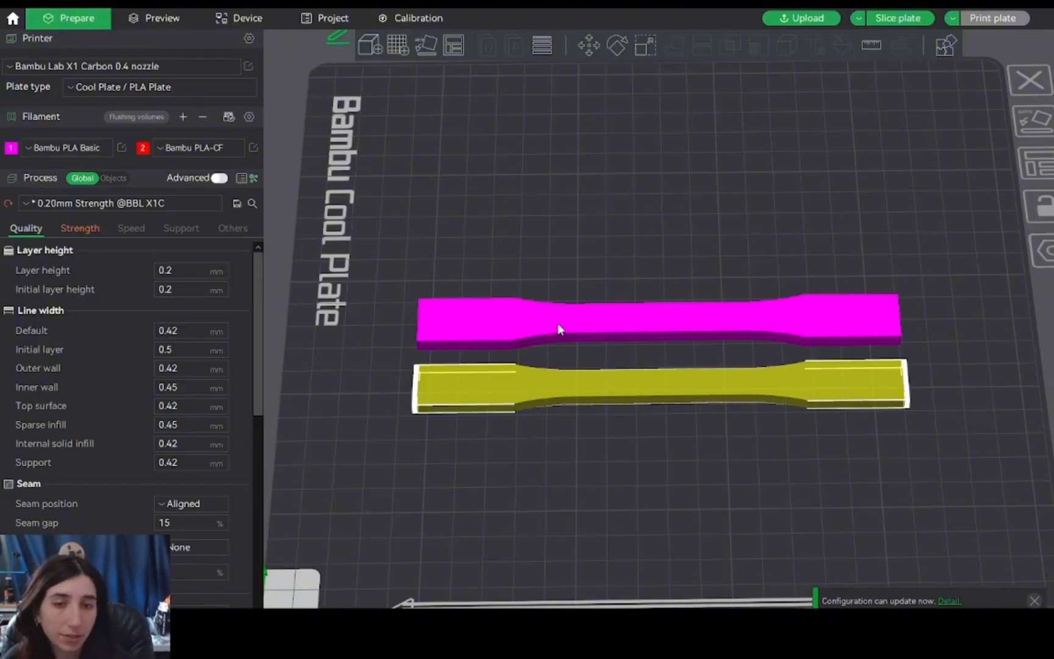
pyautogui.click(113, 177)
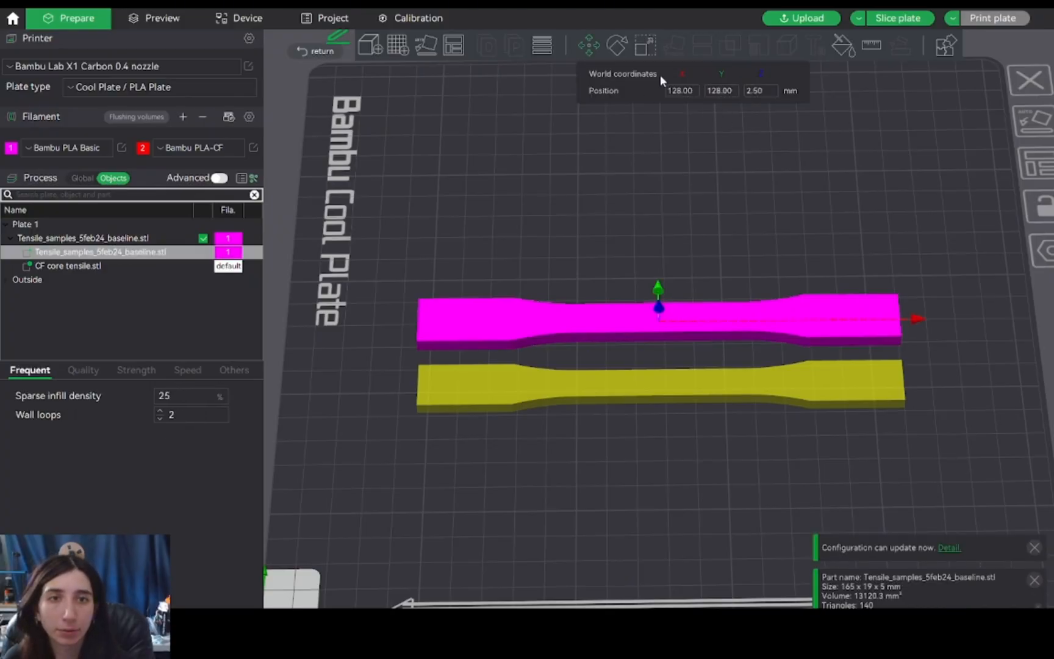
pyautogui.moveTo(681, 74)
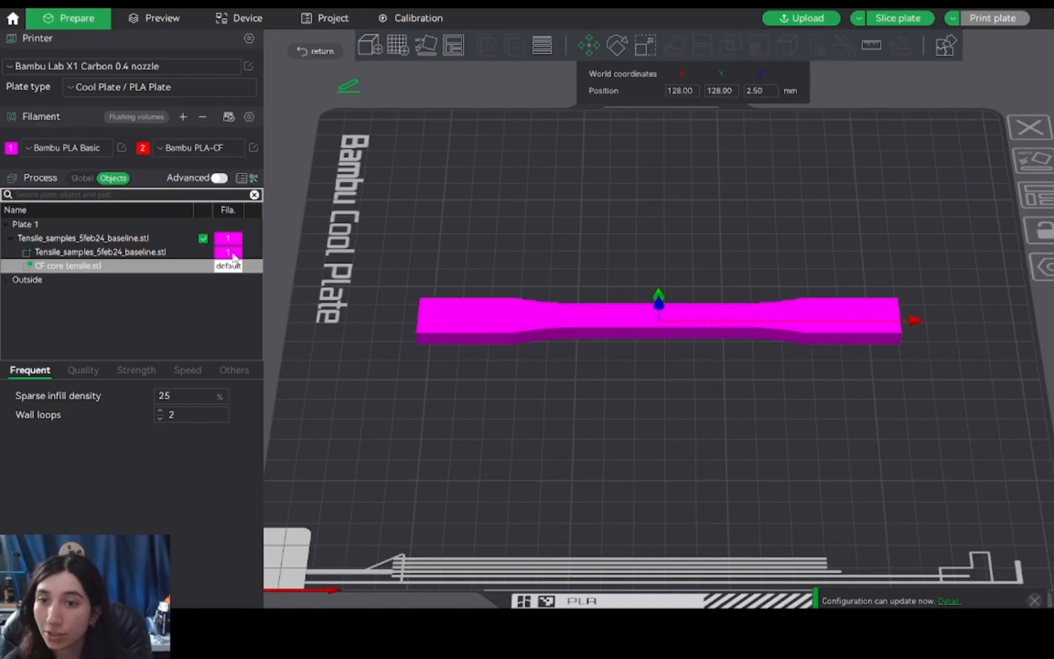
# Assign the CF core part to filament 2 (PLA-CF) and slice the plate.
pyautogui.click(67, 266)
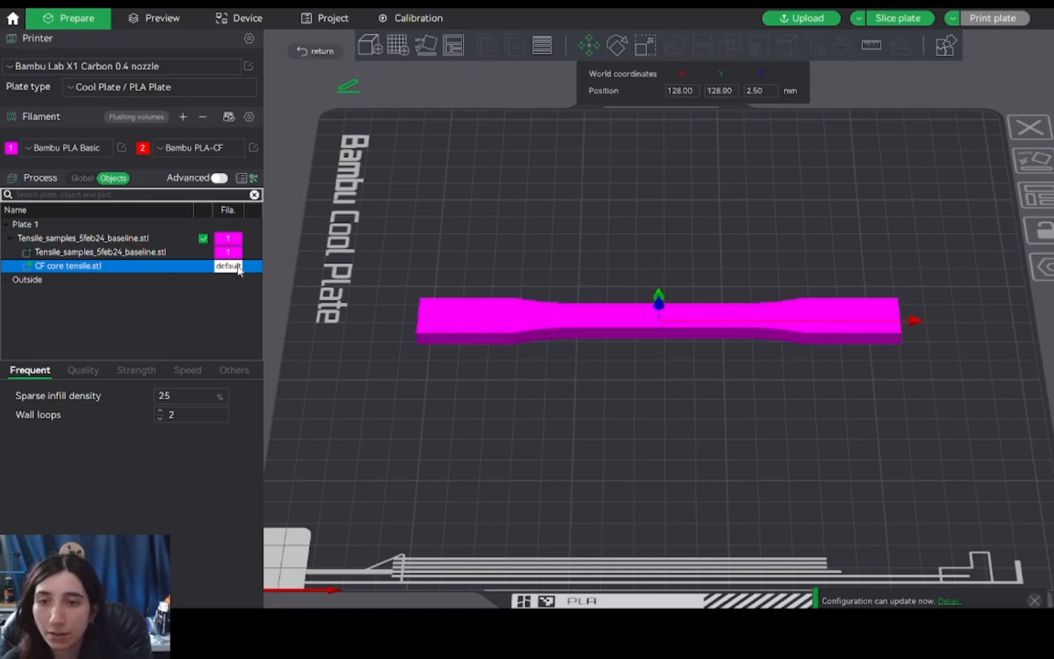
pyautogui.click(229, 266)
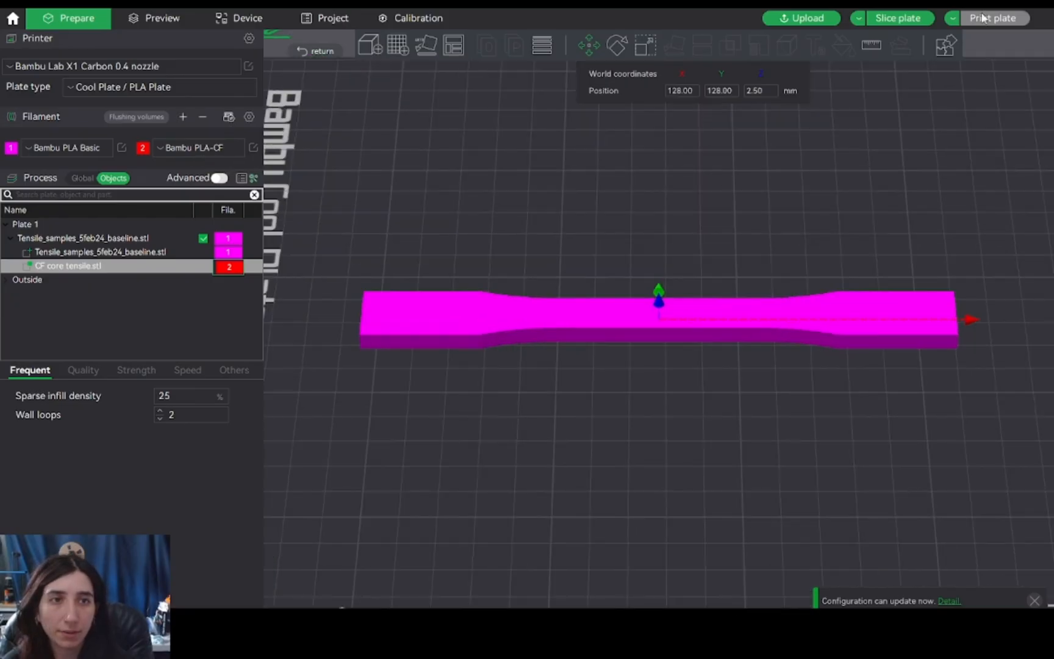
pyautogui.click(898, 17)
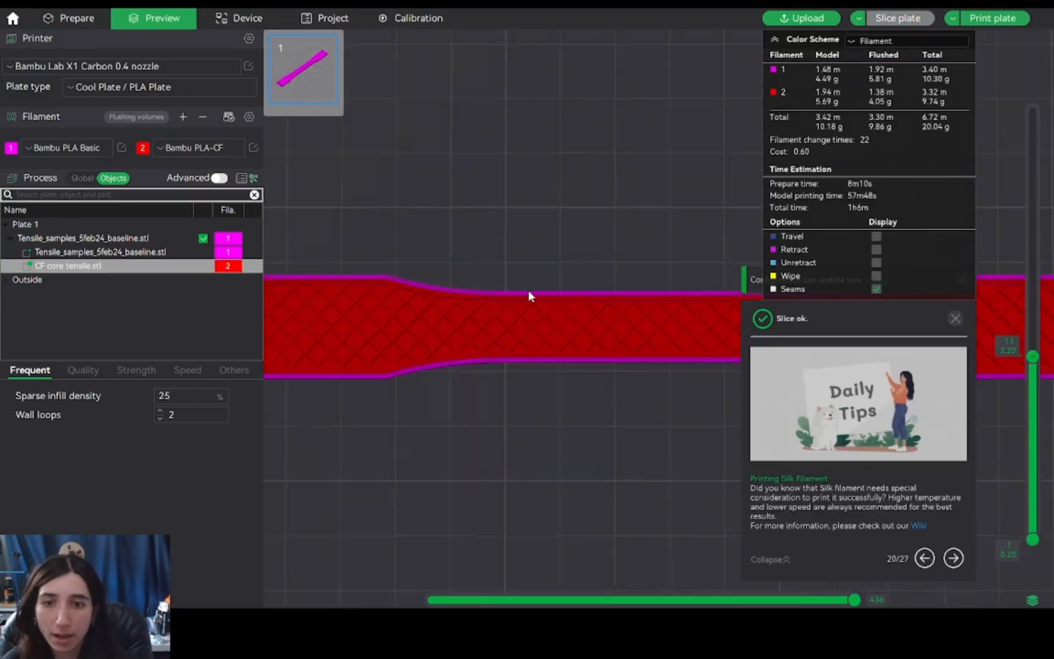
# Step through the sliced layers from the bottom PLA layers up to the carbon-fibre core.
pyautogui.click(954, 319)
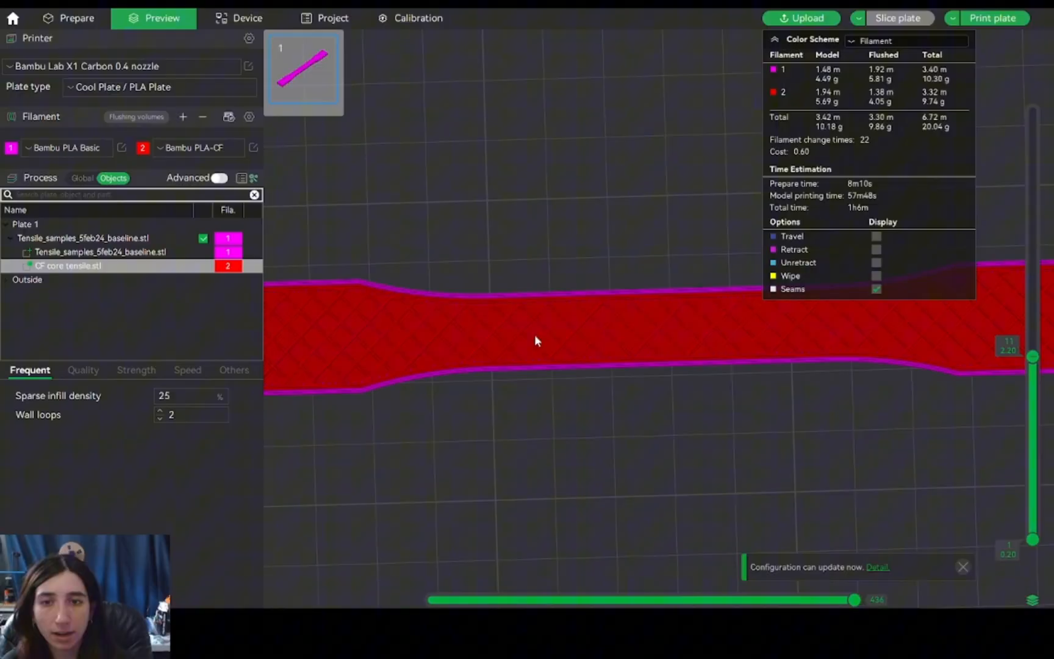
pyautogui.moveTo(1034, 357); pyautogui.dragTo(1034, 498)
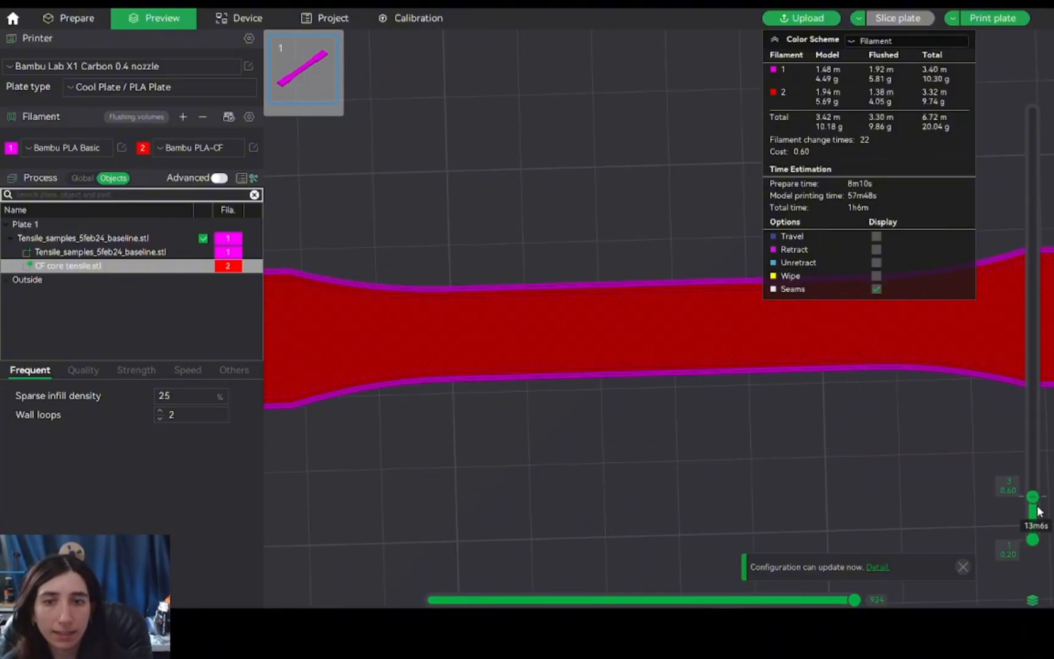
pyautogui.moveTo(1033, 497); pyautogui.dragTo(1033, 515)
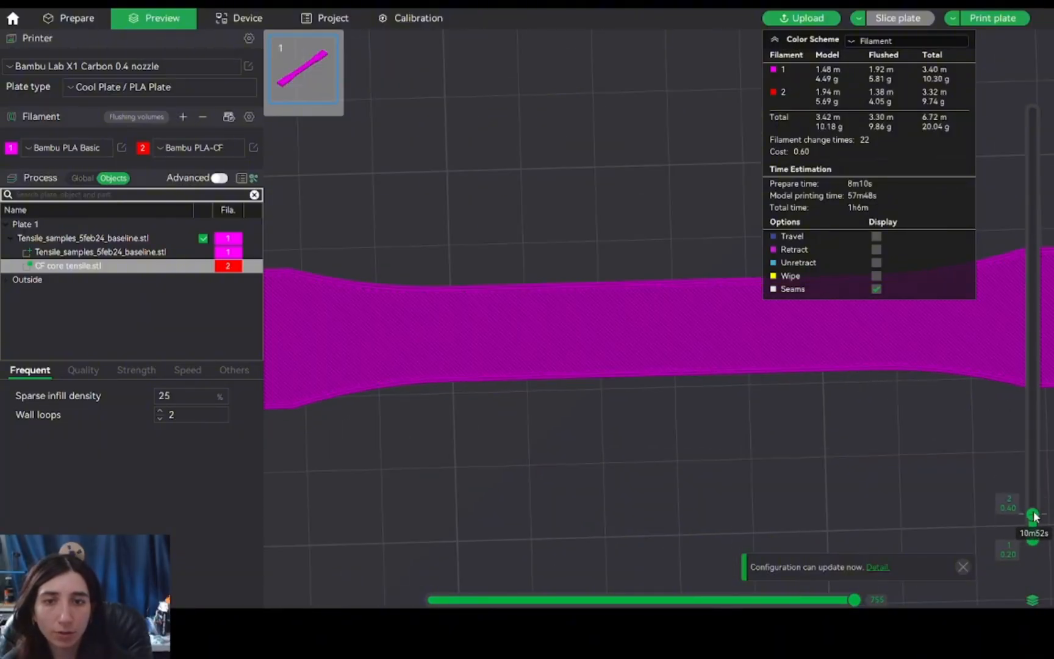
pyautogui.moveTo(1033, 512); pyautogui.dragTo(1034, 144)
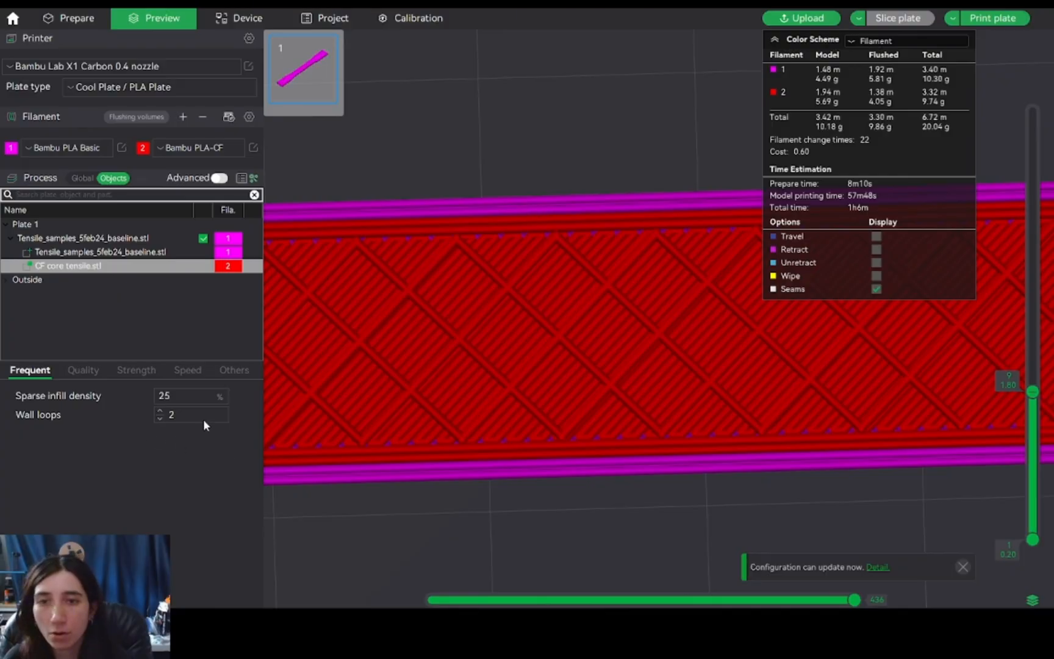
pyautogui.moveTo(41, 266)
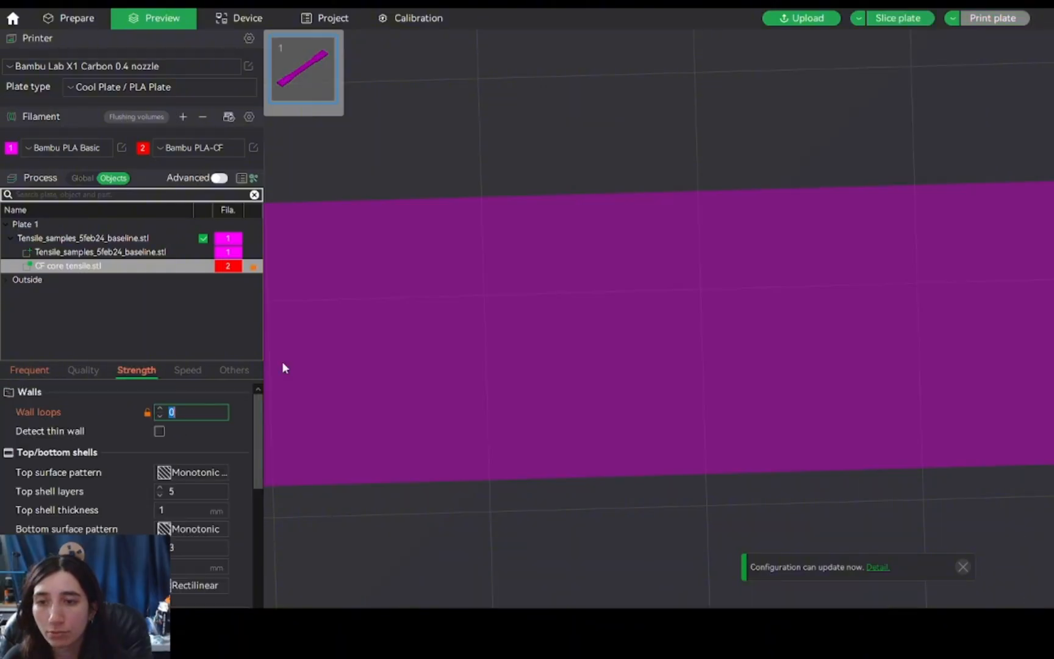
# Commit zero wall loops and set 100% sparse infill, accepting the switch to rectilinear pattern.
pyautogui.click(899, 18)
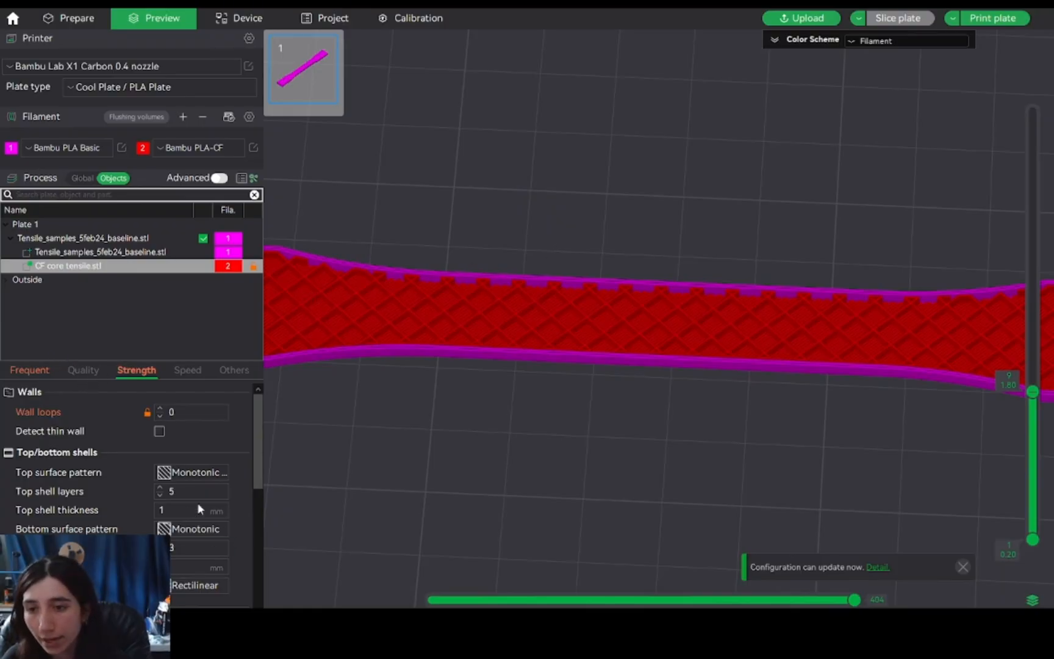
pyautogui.scroll(-3)
pyautogui.write('1')
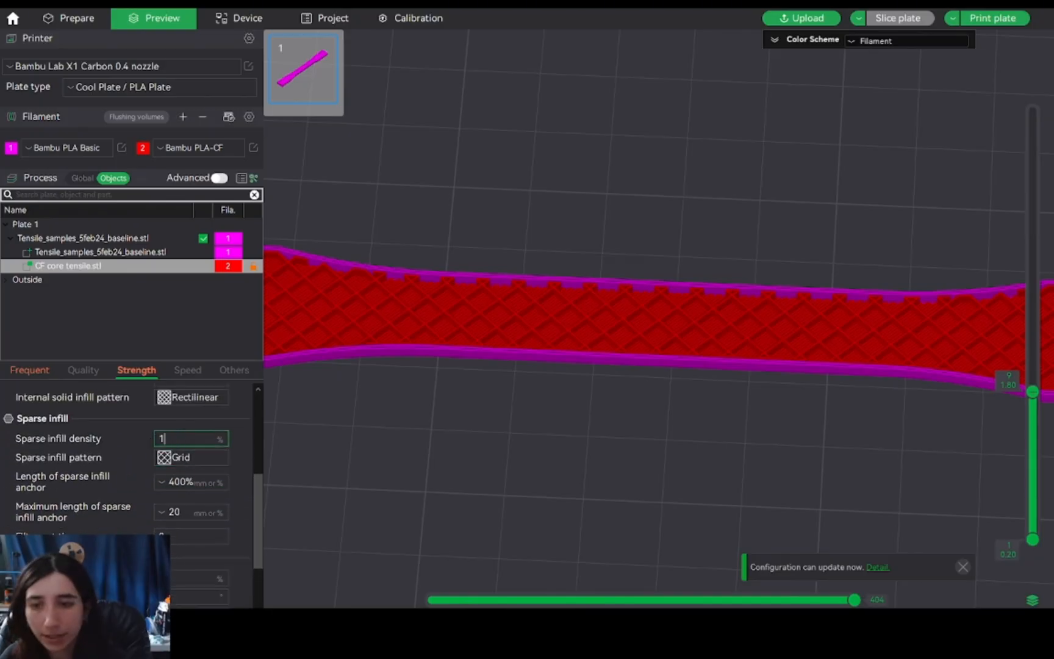
pyautogui.write('00')
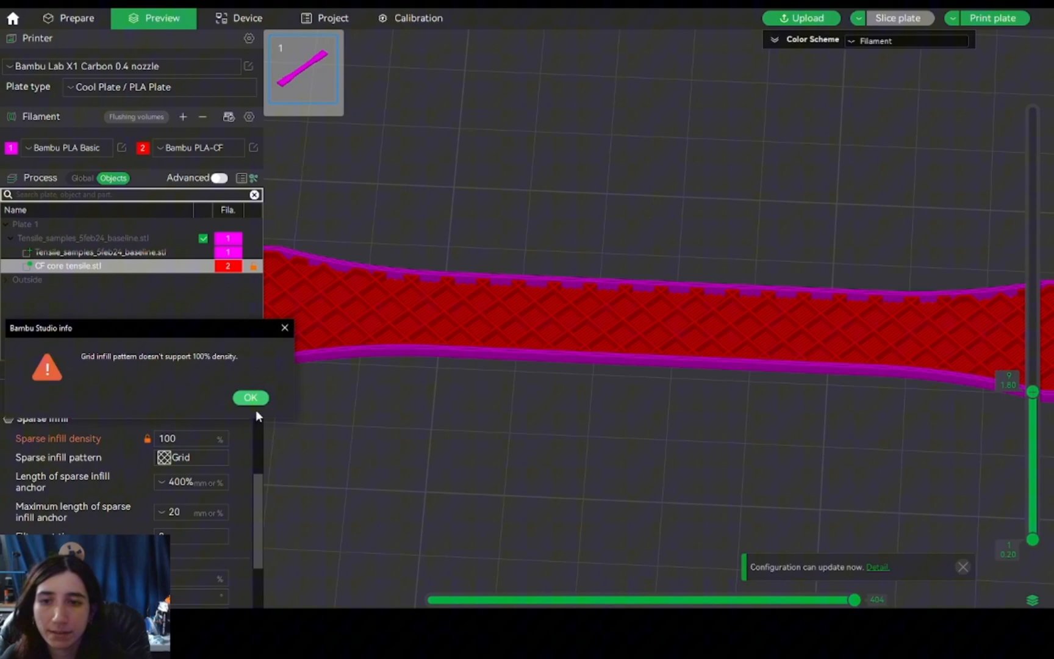
pyautogui.click(250, 398)
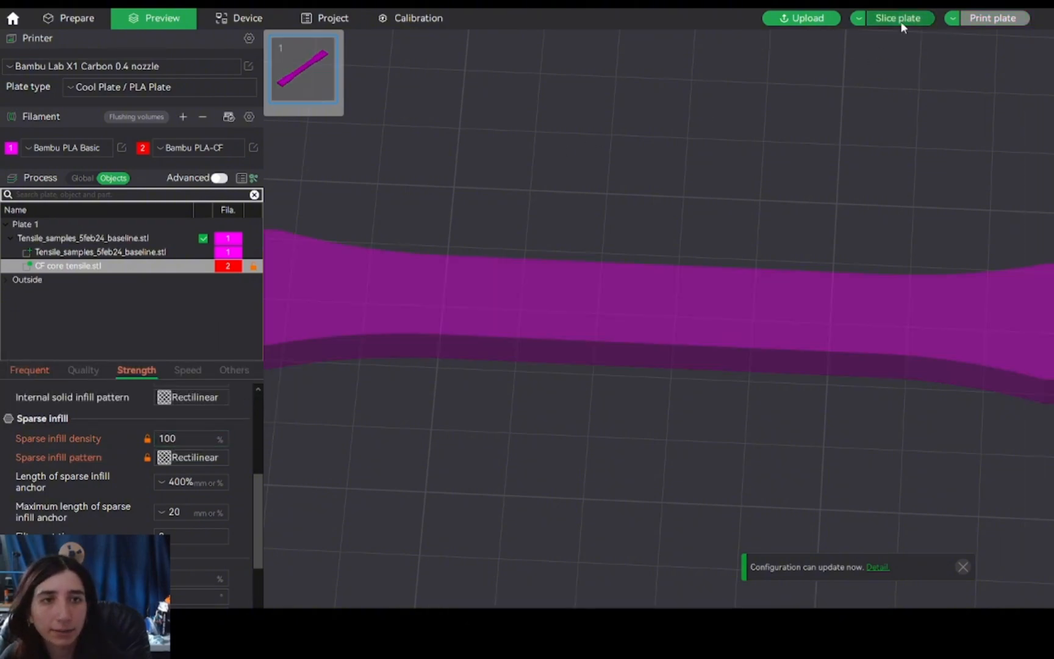
# Re-slice the plate with the updated CF core settings.
pyautogui.click(898, 18)
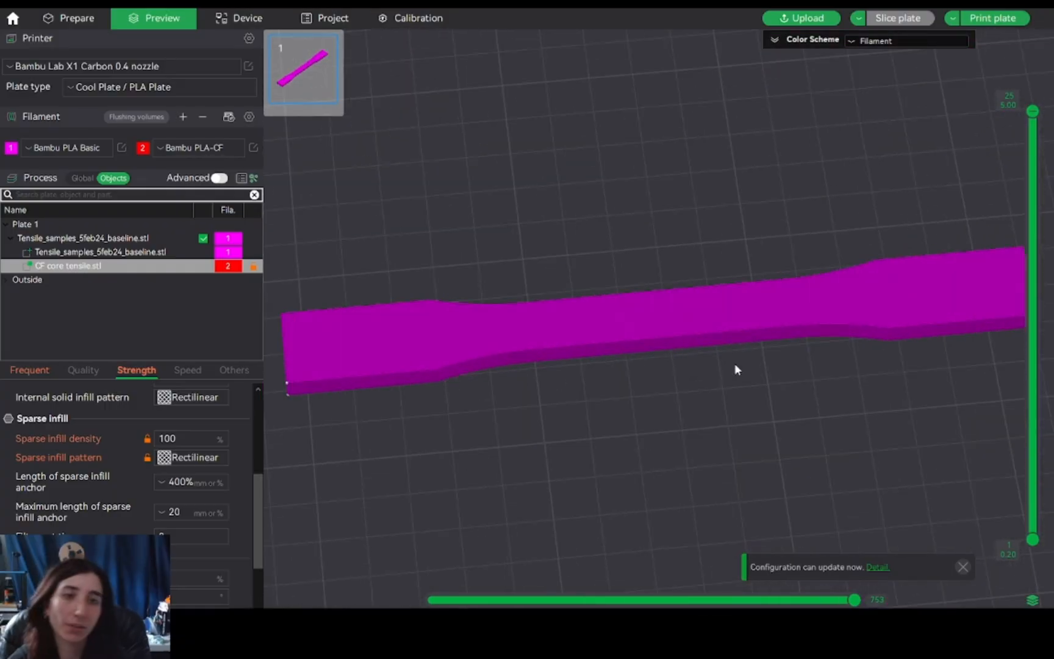
pyautogui.moveTo(706, 386)
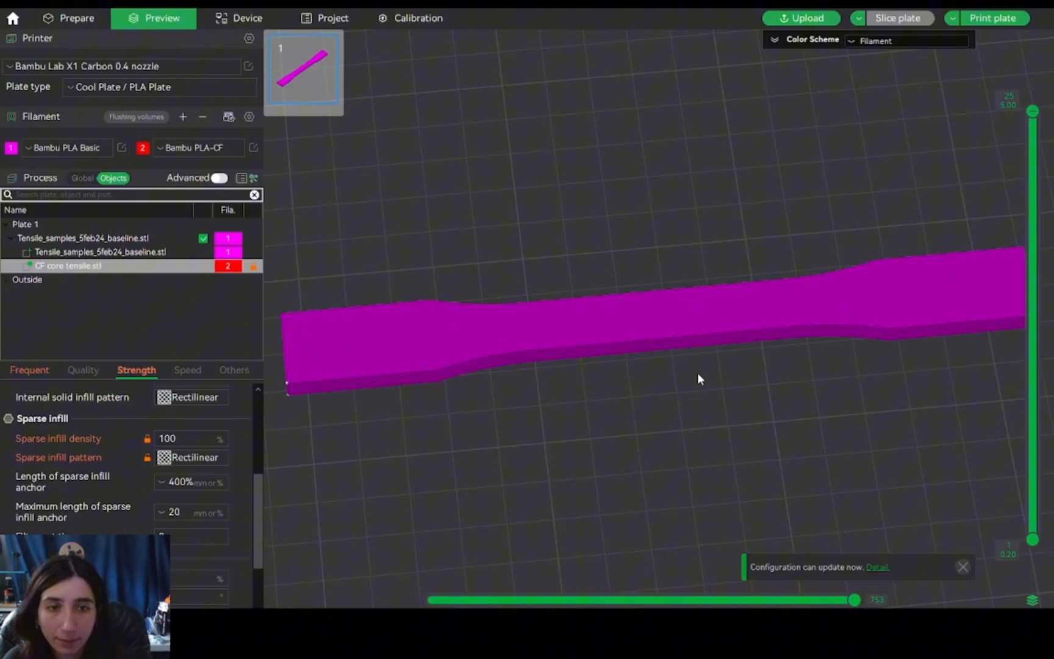
pyautogui.moveTo(770, 316)
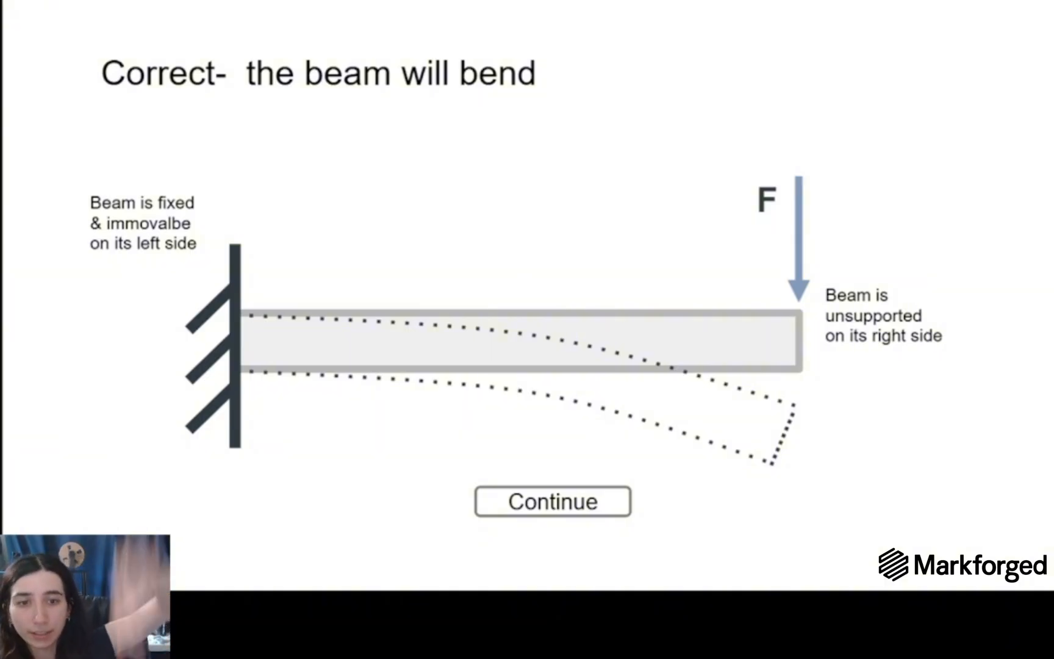
# Continue past the 'Correct- the beam will bend' answer slide.
pyautogui.click(552, 502)
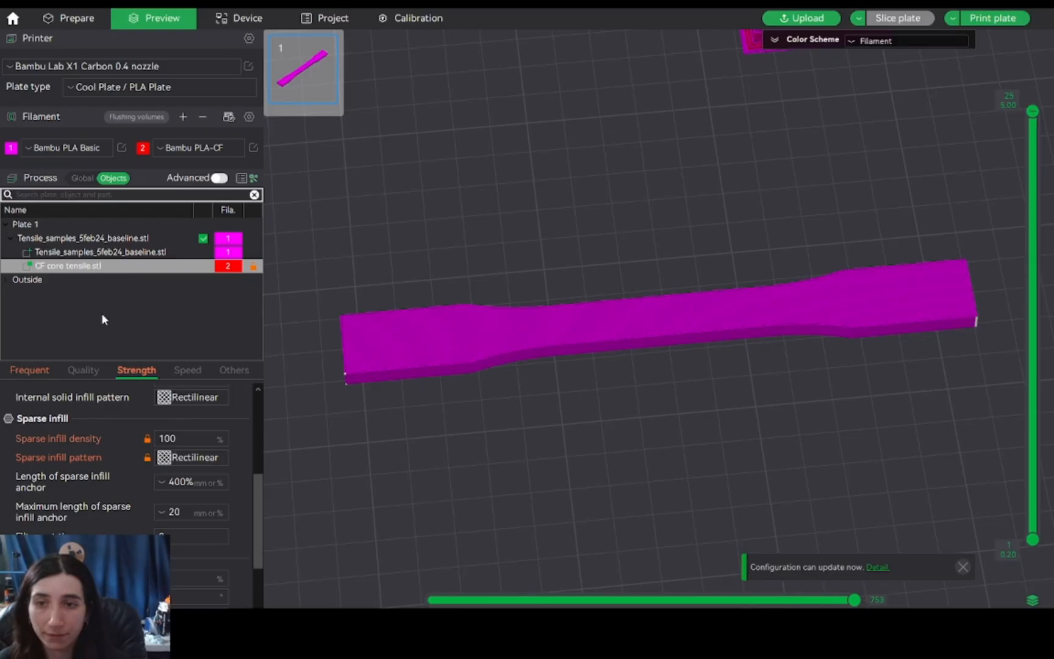
# Return to the Prepare workspace with the tensile specimen on the plate.
pyautogui.click(68, 18)
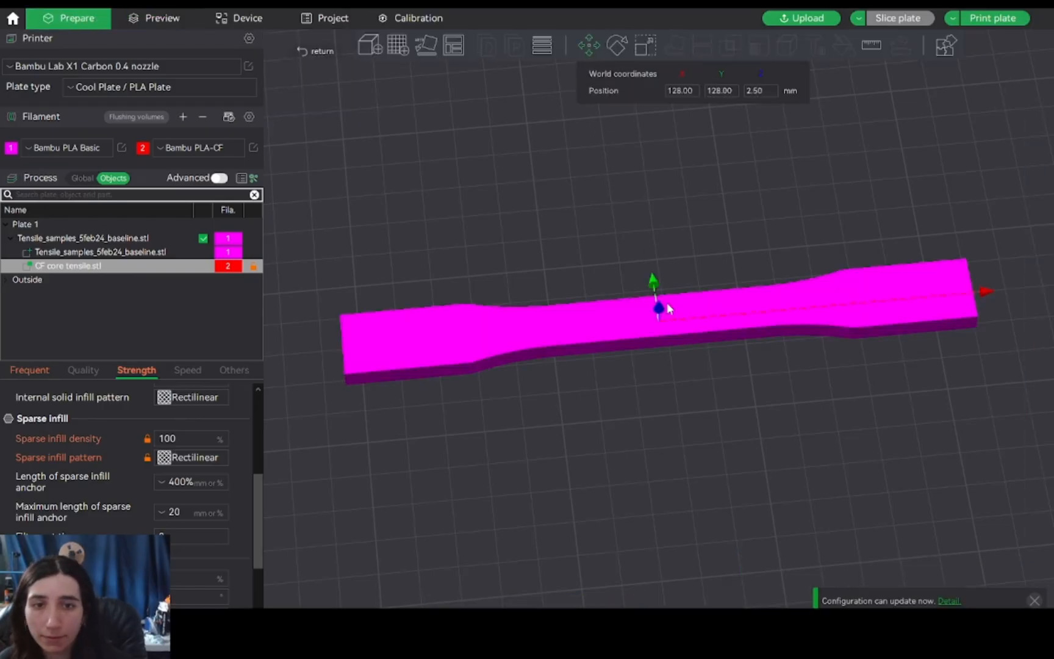
# Move the CF core modifier beside the bone, set its Z size to 1.00, and re-slice the plate.
pyautogui.moveTo(659, 307); pyautogui.dragTo(662, 379)
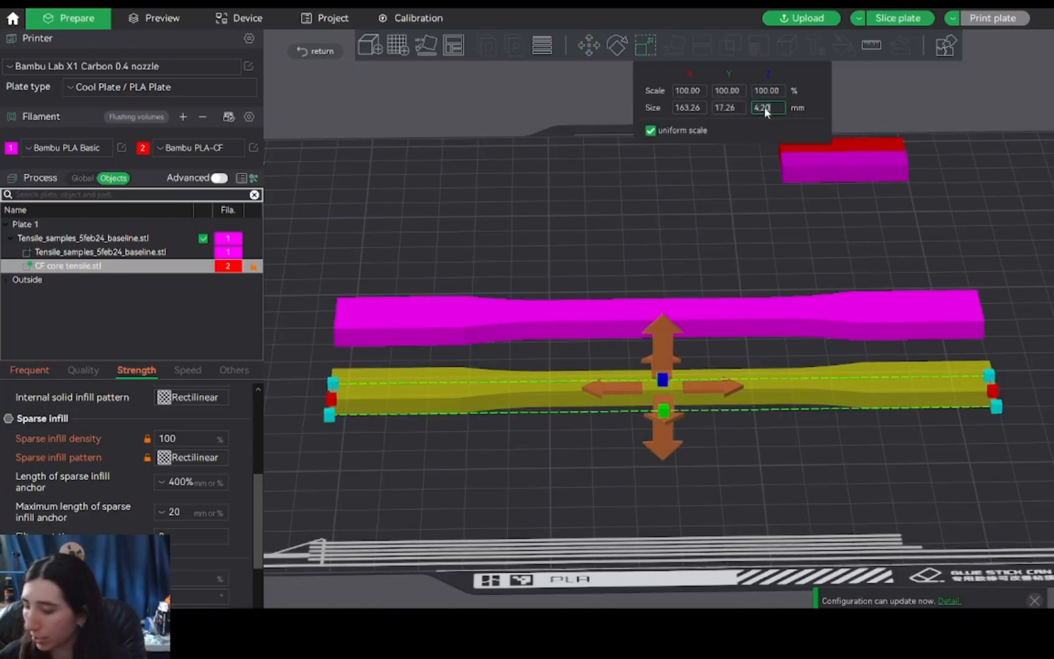
pyautogui.write('1.00')
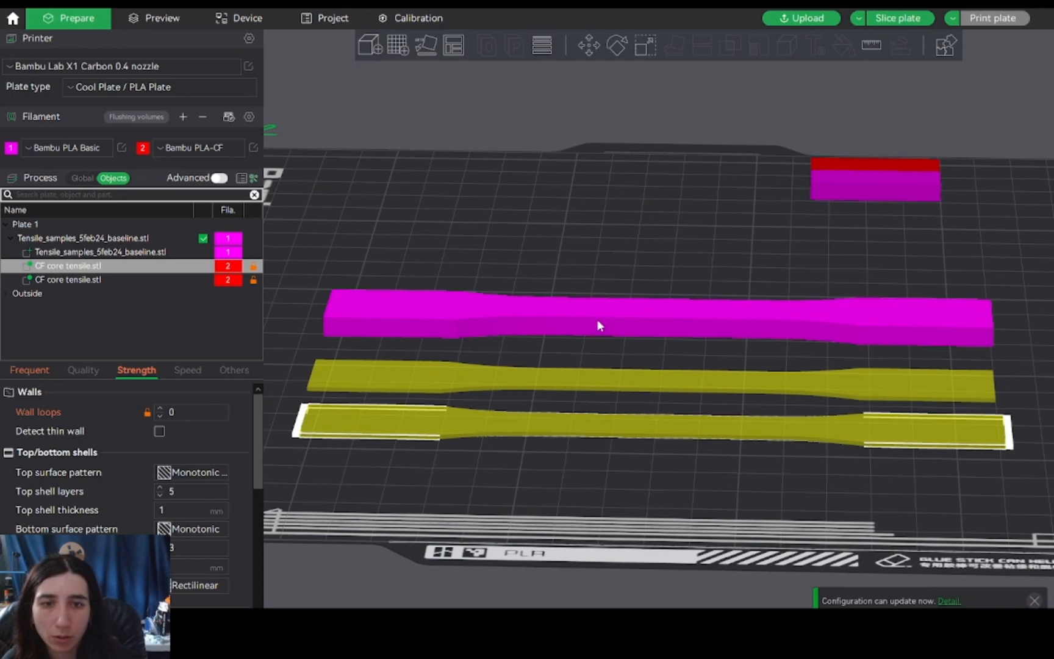
pyautogui.moveTo(337, 336)
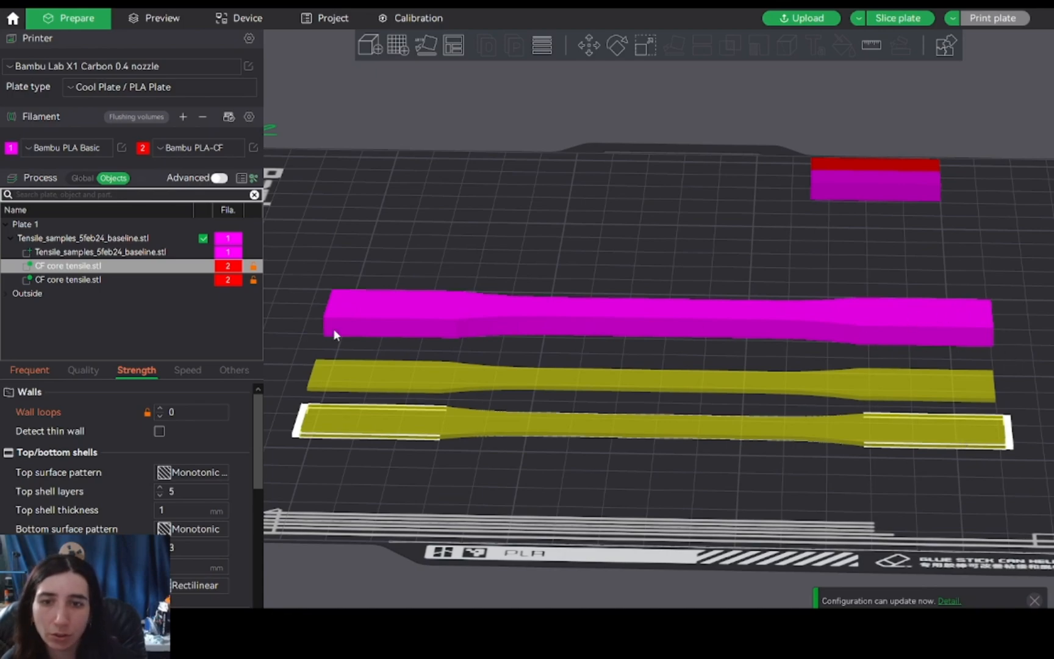
pyautogui.moveTo(432, 332)
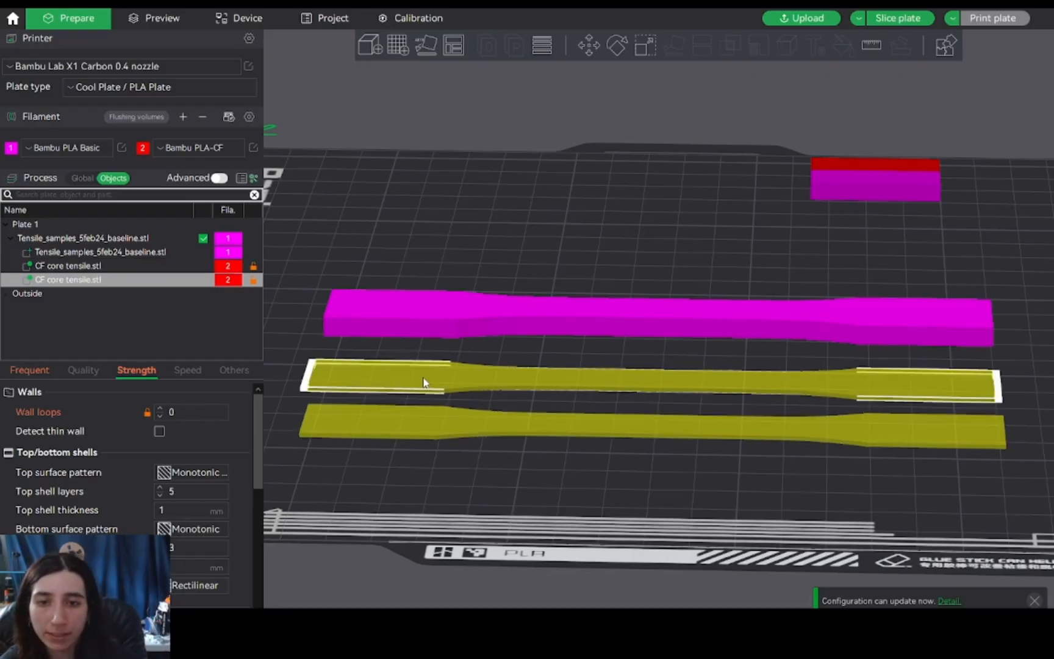
pyautogui.moveTo(416, 351)
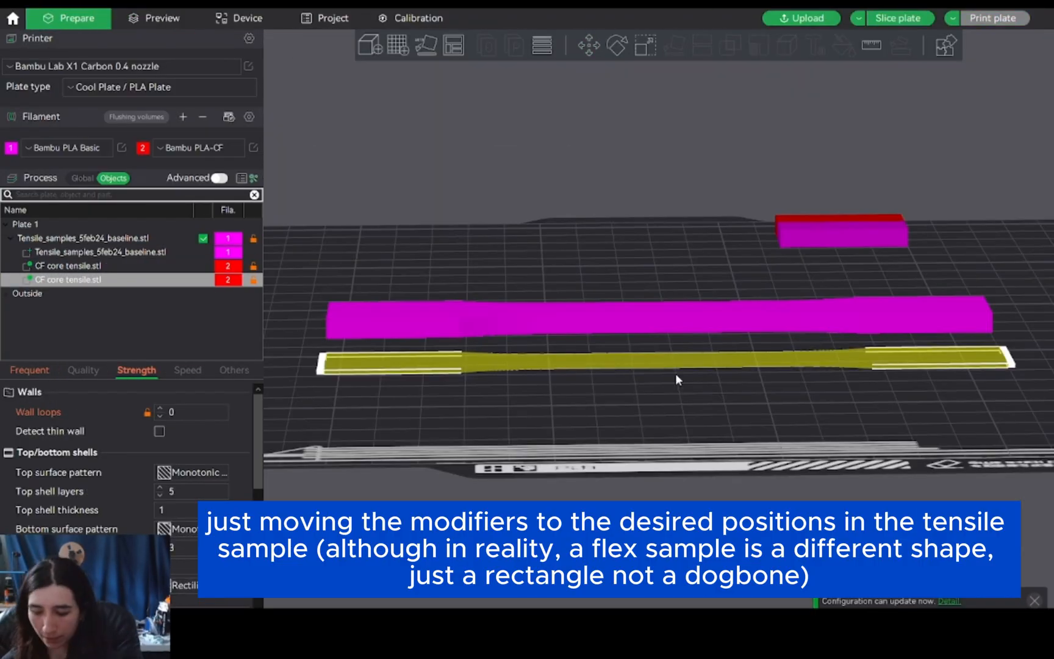
pyautogui.click(162, 18)
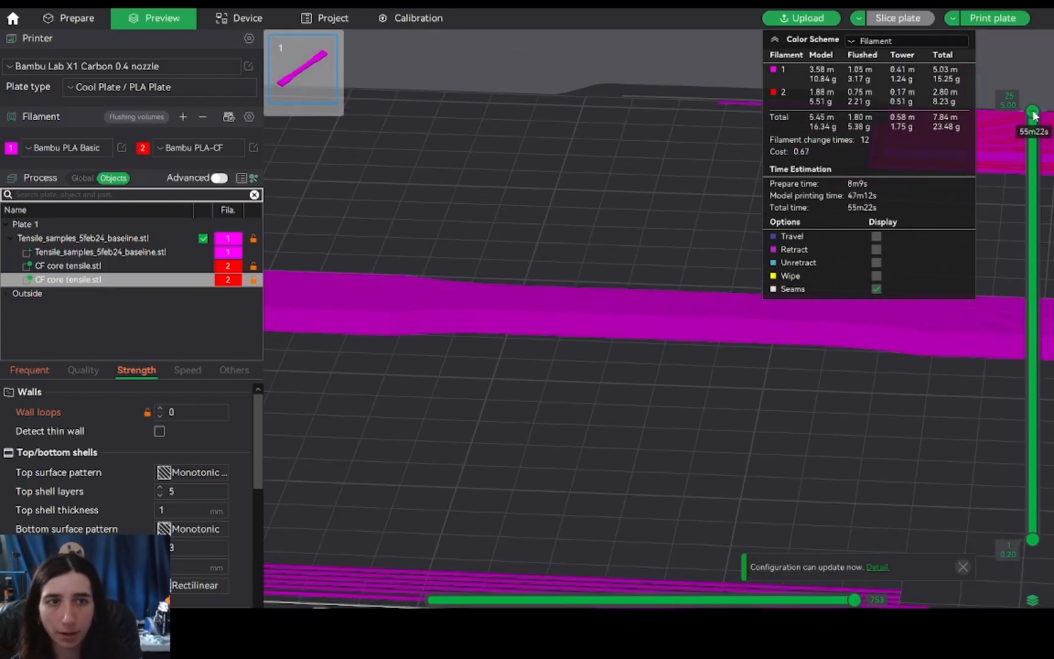
# Step the layer slider from top to bottom, revealing alternating PLA and PLA-CF sandwich layers.
pyautogui.moveTo(1033, 113); pyautogui.dragTo(1034, 144)
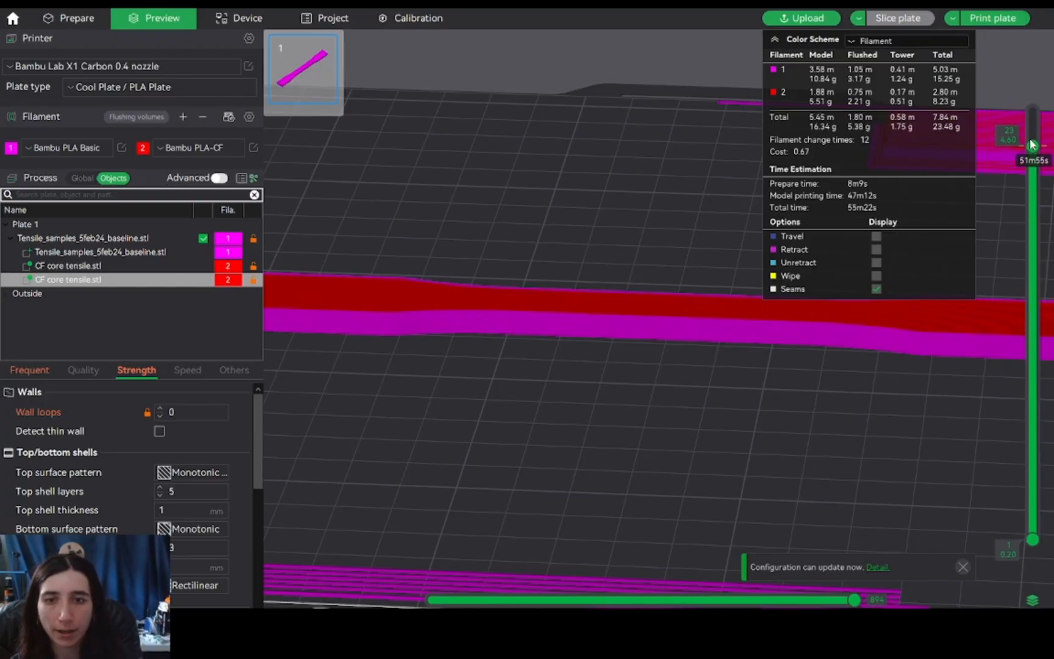
pyautogui.moveTo(1032, 144); pyautogui.dragTo(1032, 181)
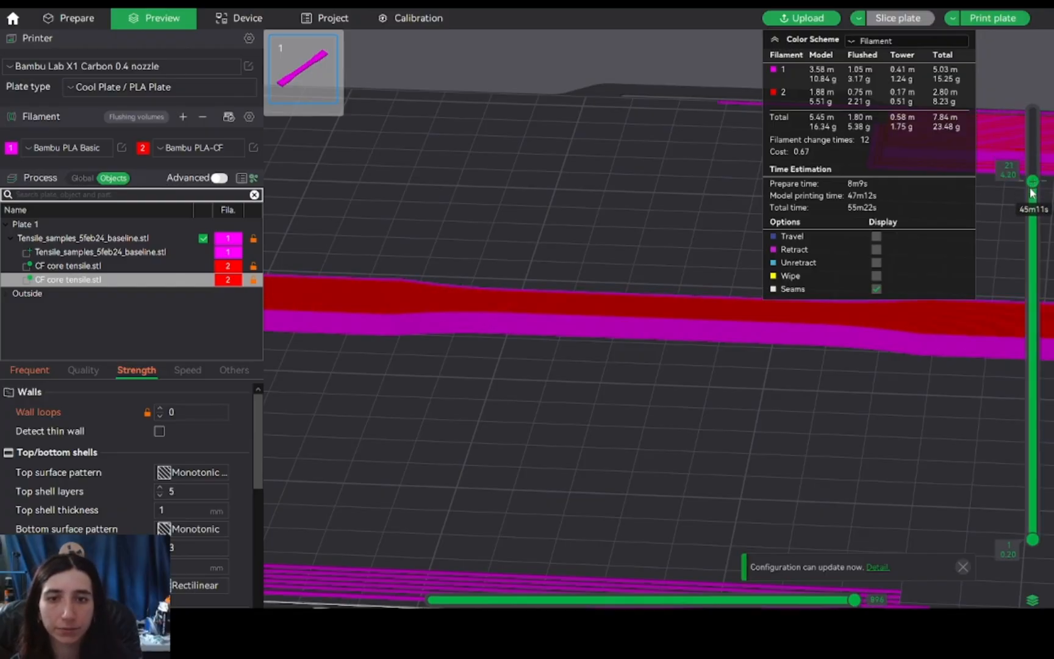
pyautogui.moveTo(1031, 181); pyautogui.dragTo(1031, 234)
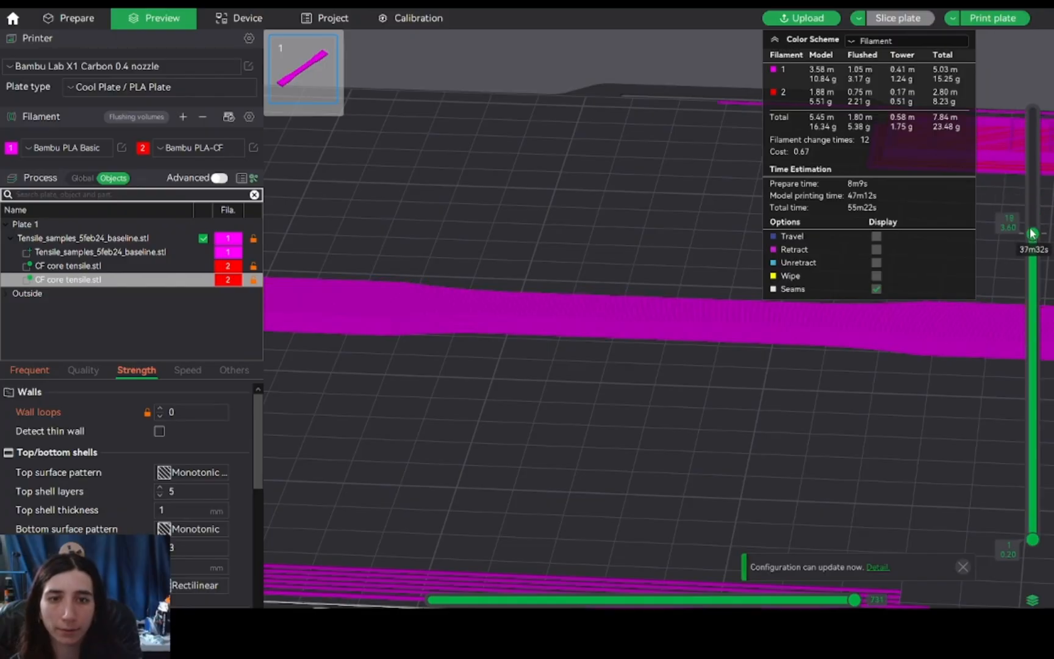
pyautogui.moveTo(1033, 233); pyautogui.dragTo(1034, 329)
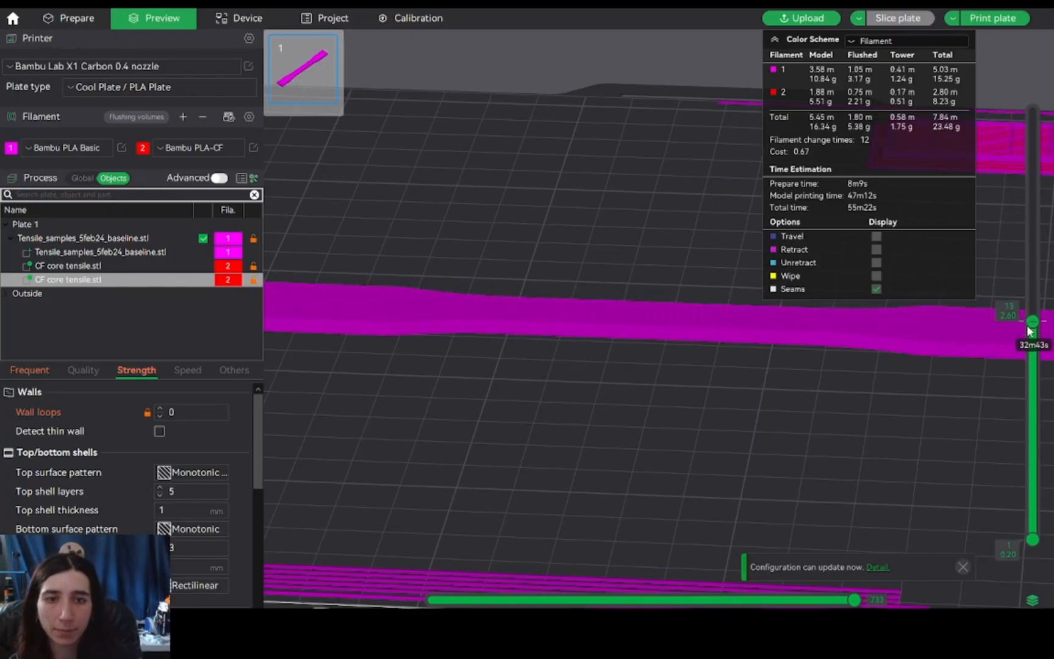
pyautogui.moveTo(1033, 321); pyautogui.dragTo(1033, 424)
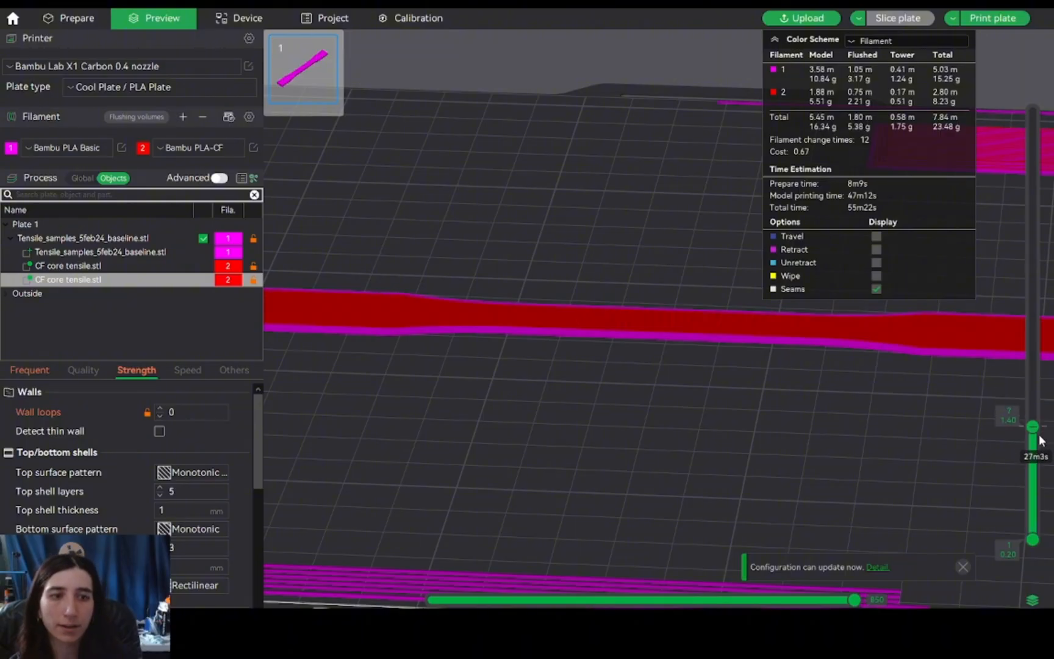
pyautogui.moveTo(1033, 427); pyautogui.dragTo(1033, 477)
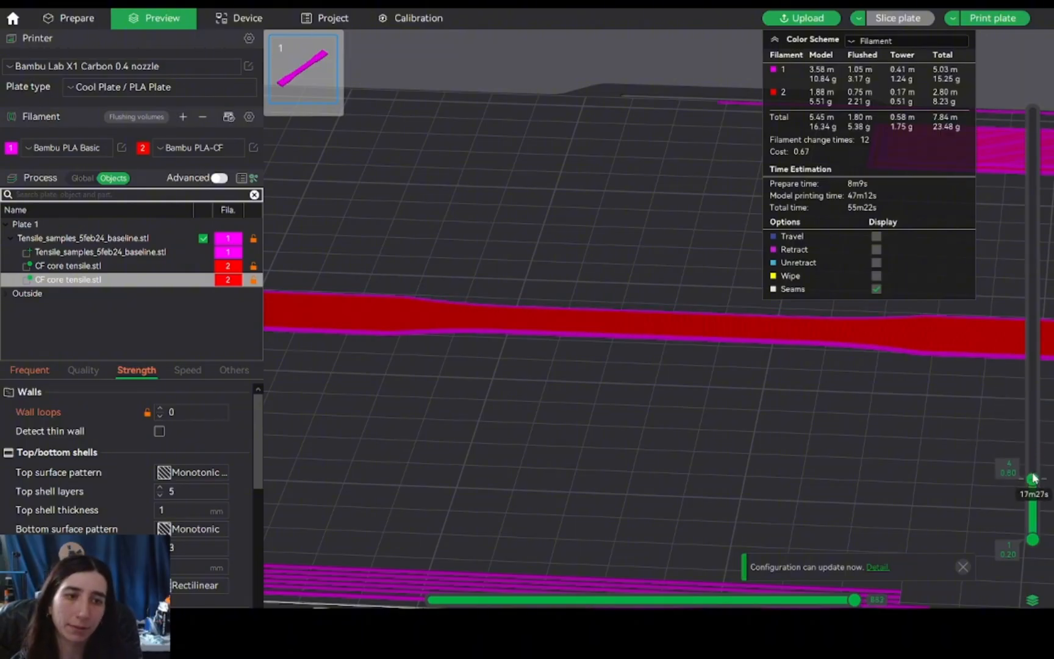
pyautogui.moveTo(1033, 477); pyautogui.dragTo(1033, 544)
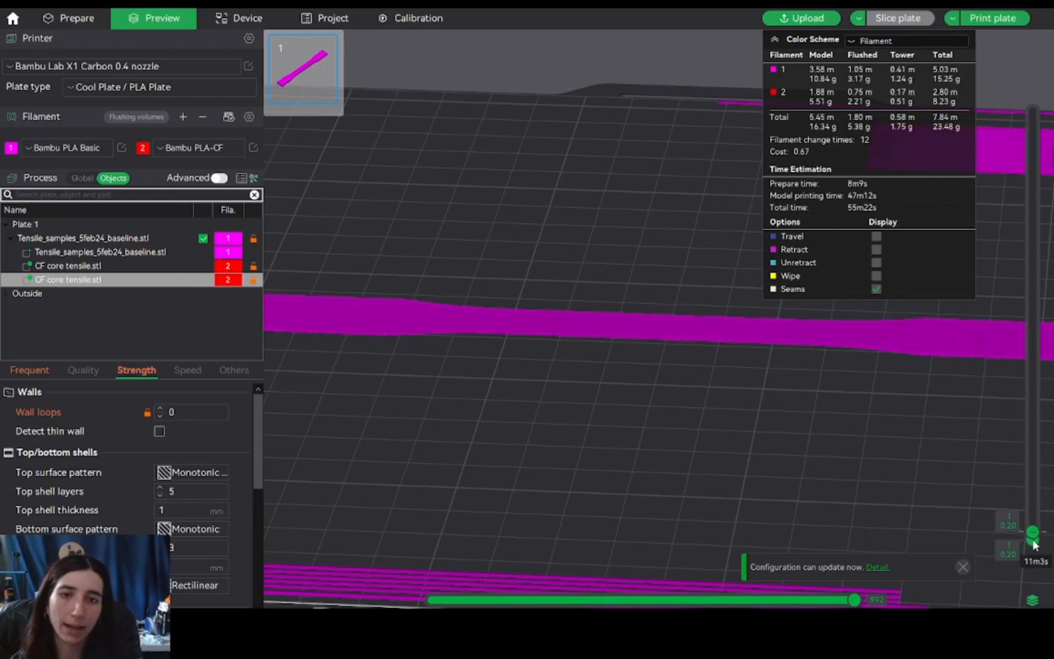